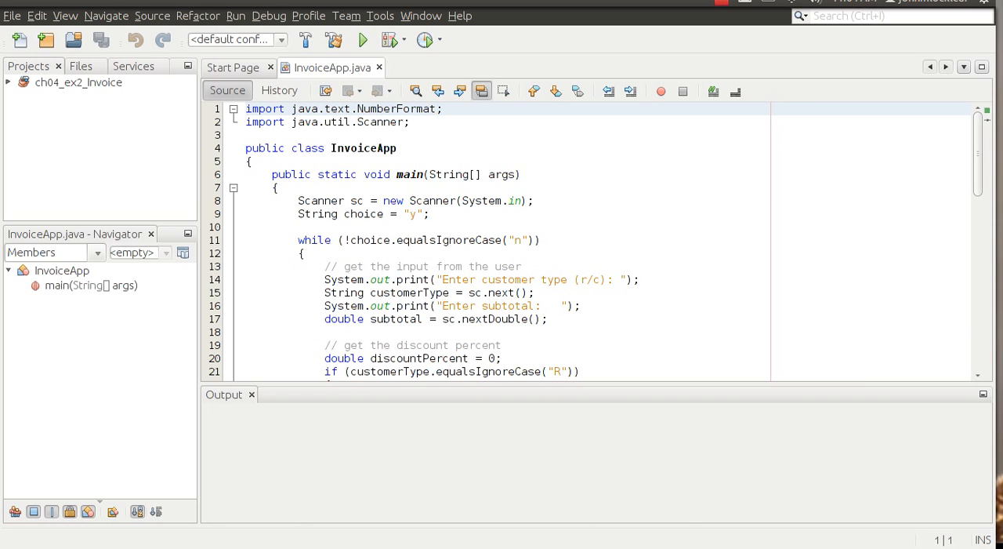
- Run InvoiceApp, enter customer type r and subtotal 300, get 20% discount and $240 total, answer n
scroll(down, 3)
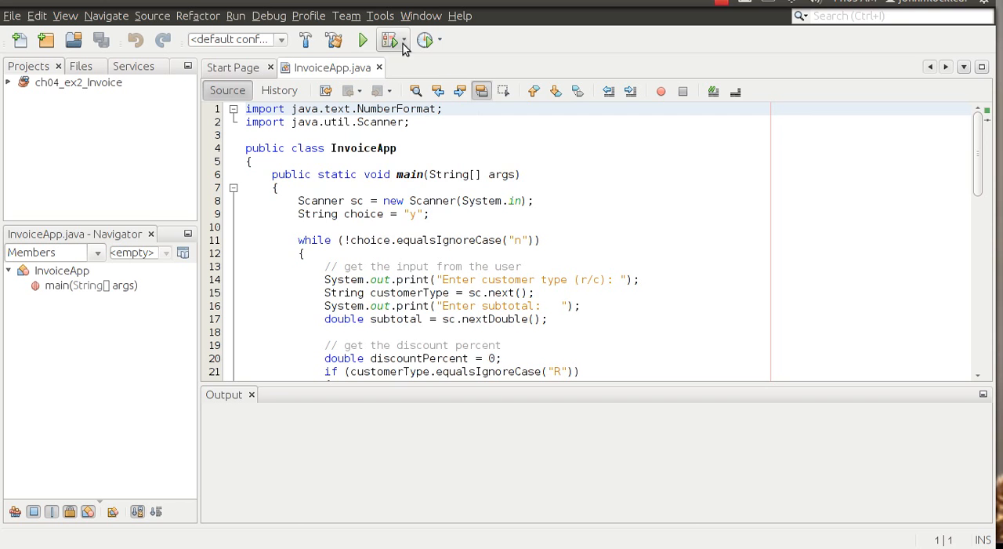
click(387, 41)
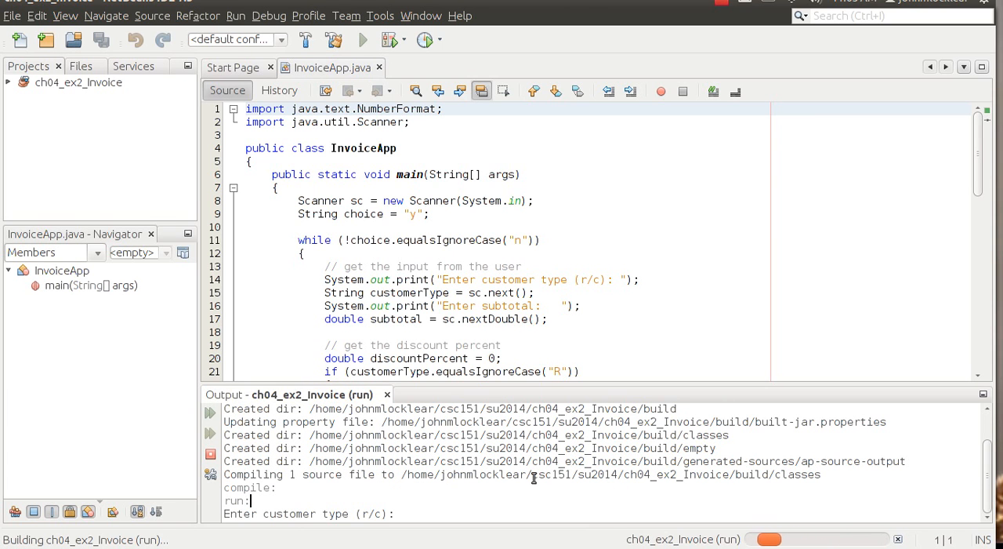
text(r)
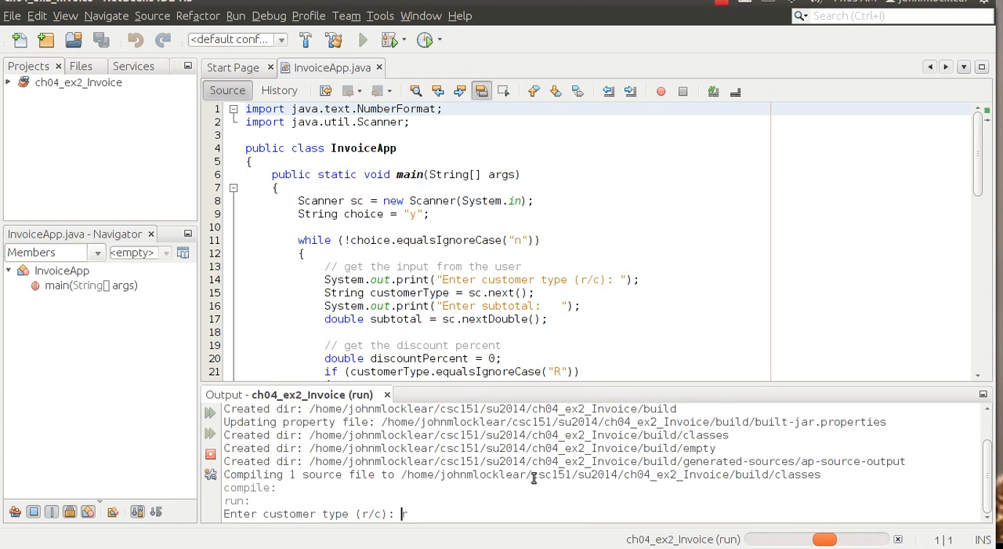
text(r)
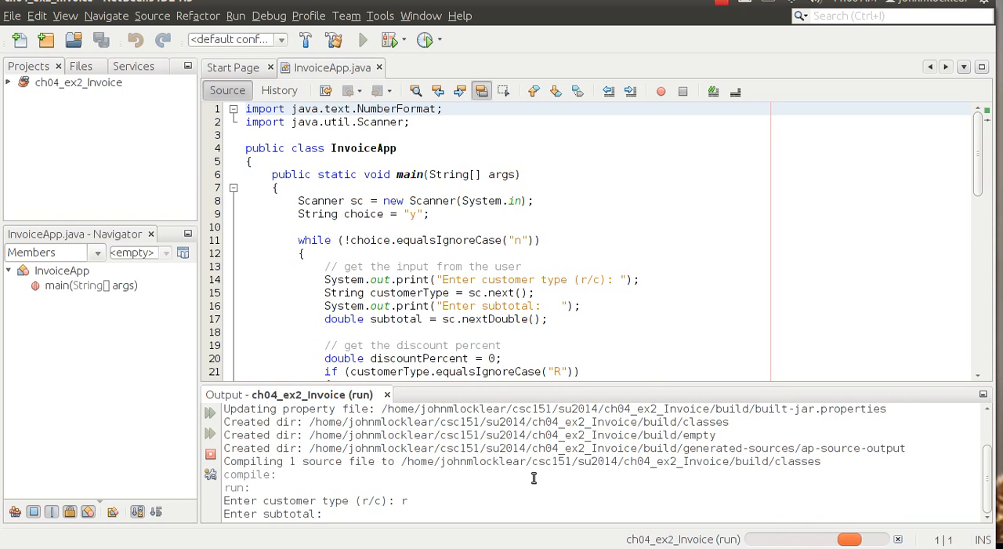
scroll(down, 3)
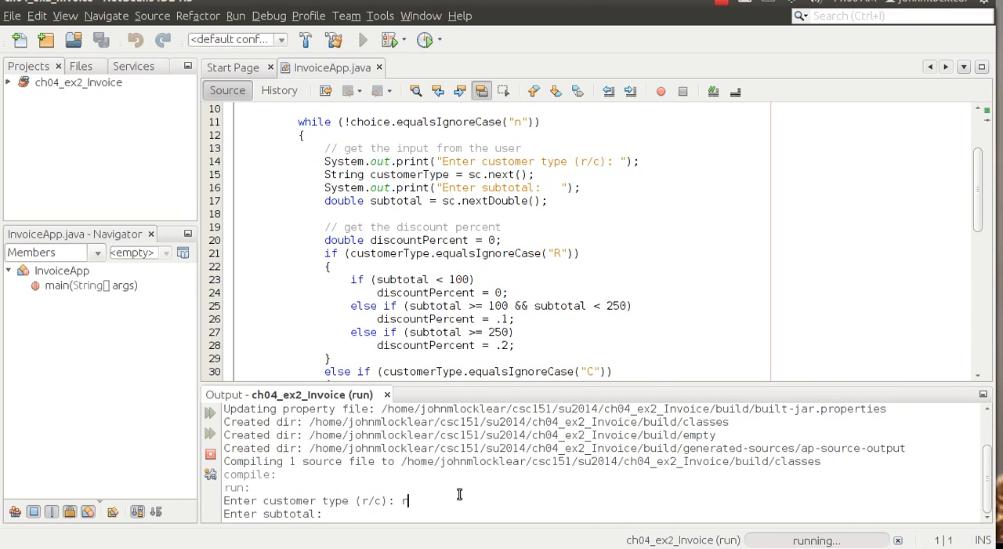
mouse_move(489, 503)
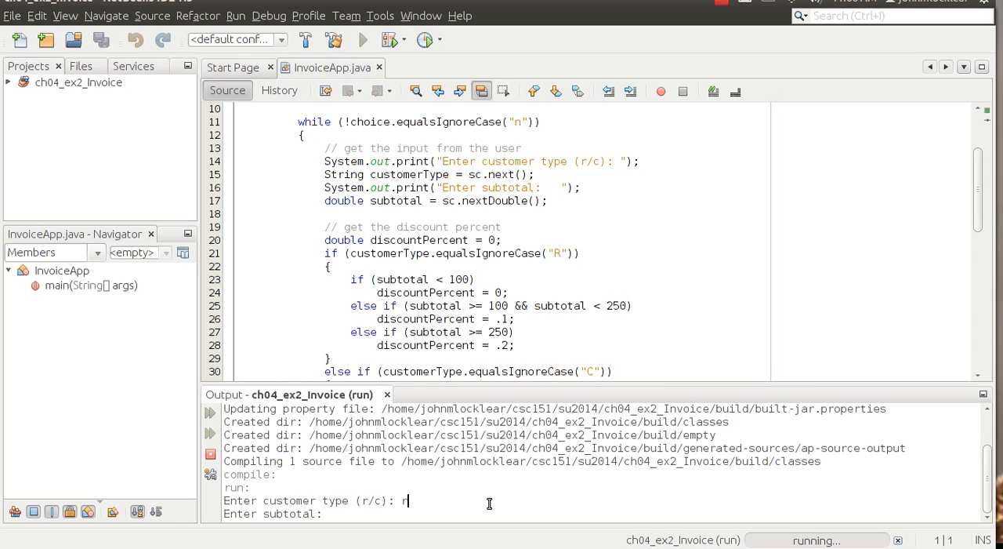
text(300)
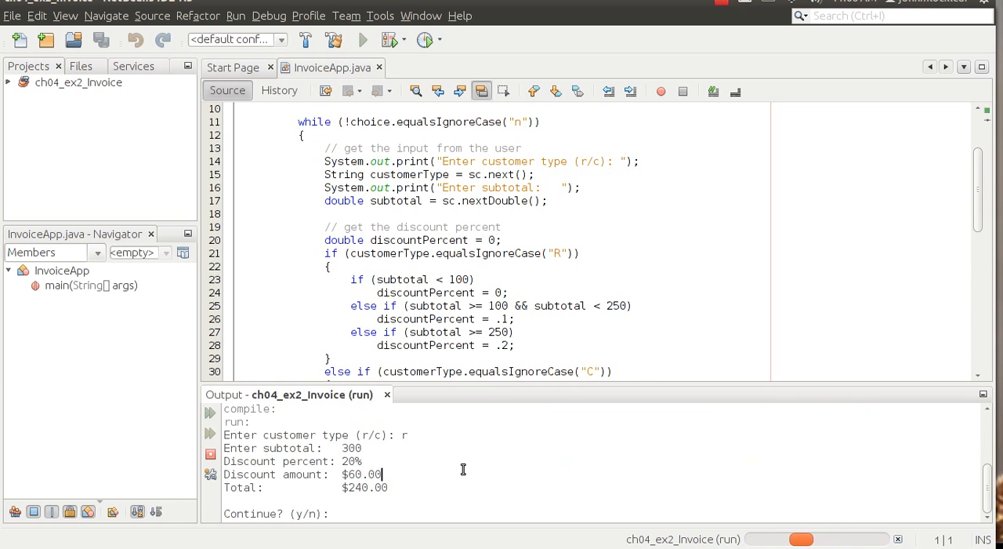
text(n)
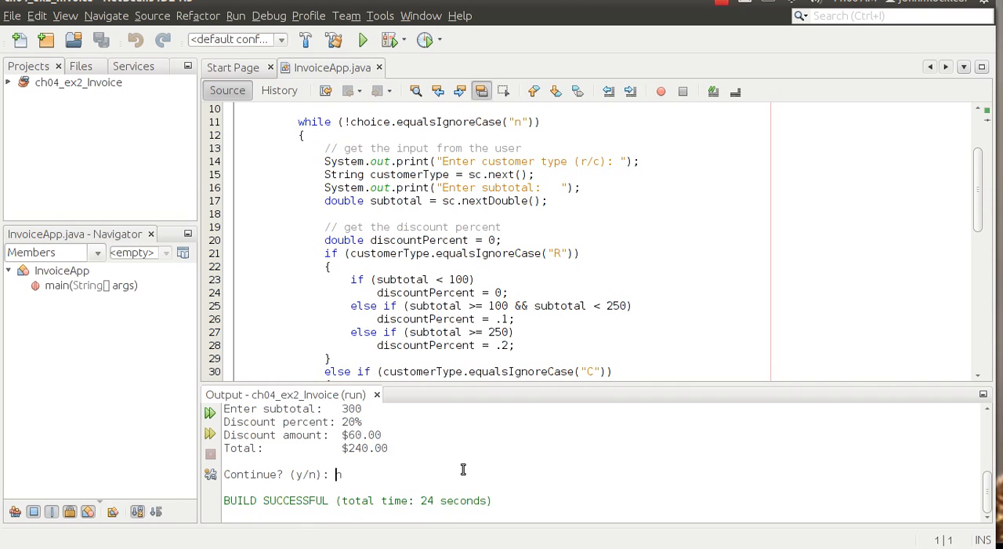
scroll(down, 3)
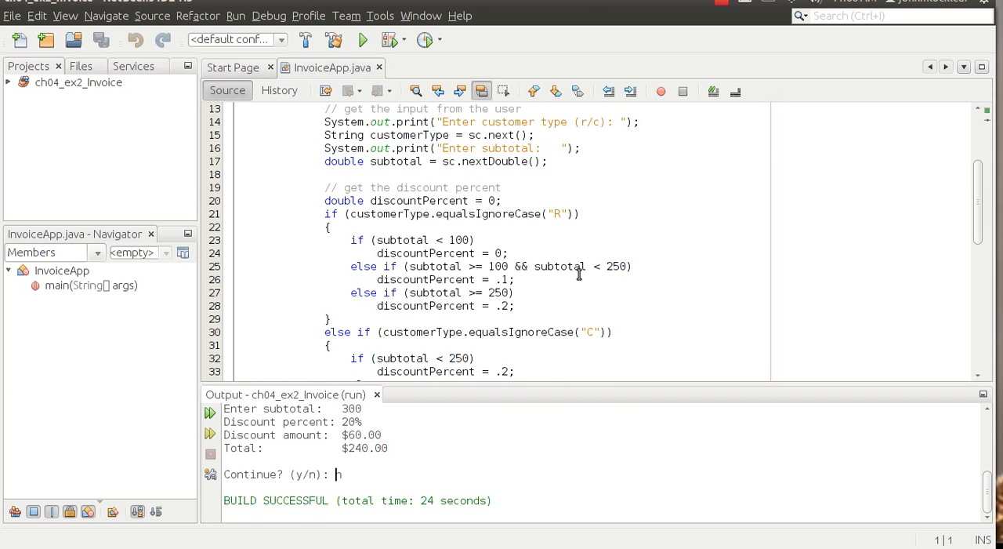
mouse_move(558, 279)
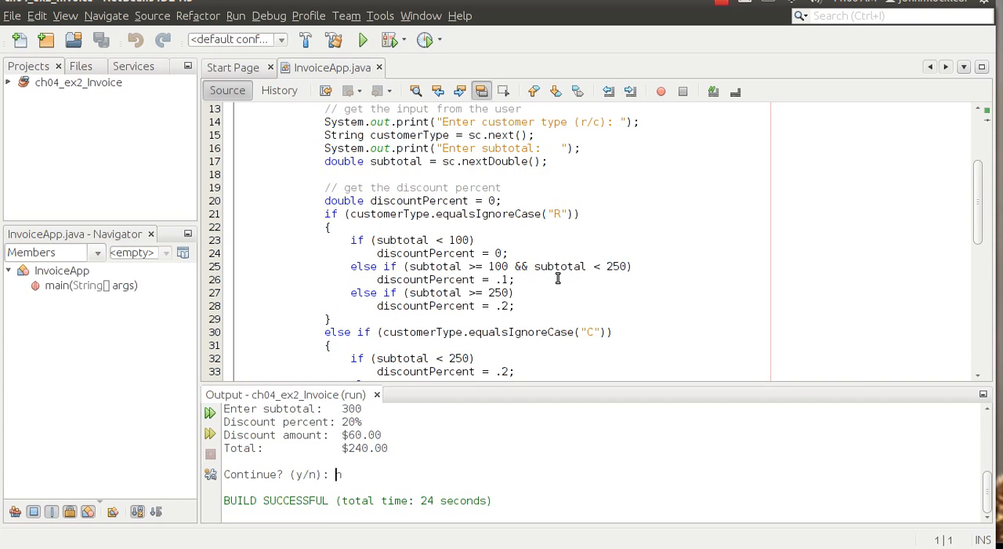
mouse_move(559, 273)
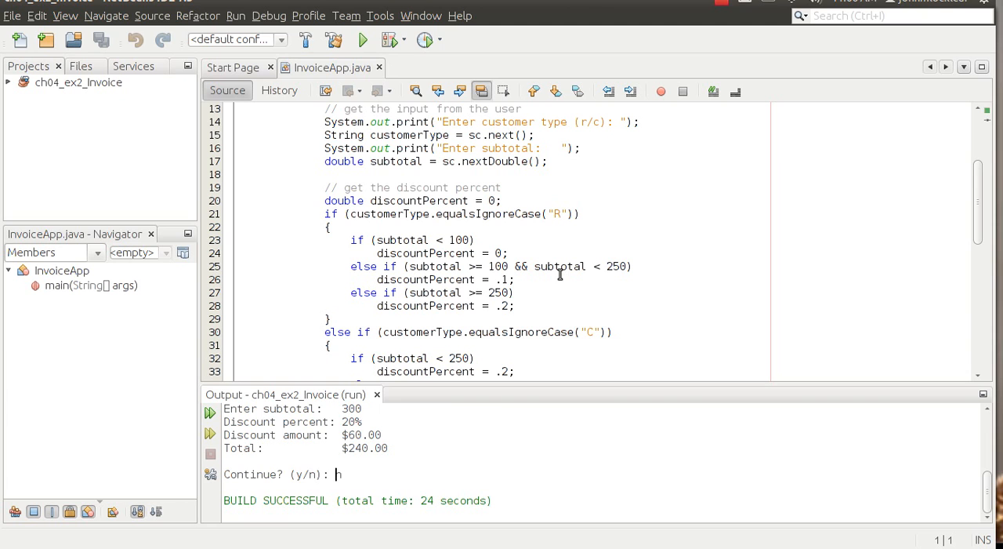
mouse_move(483, 304)
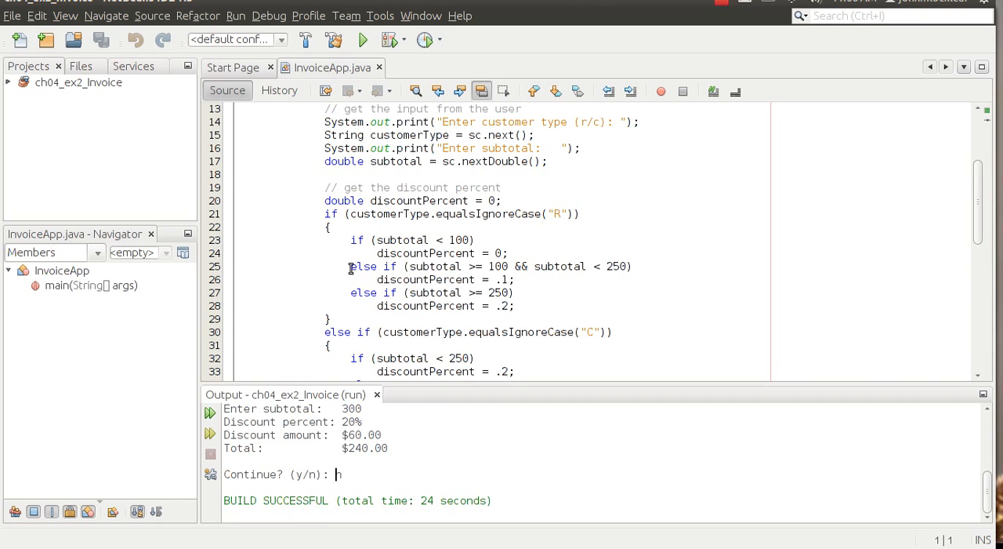
- Duplicate the 'subtotal >= 100 && subtotal < 250' else-if and add discountPercent = .1; under it
click(652, 266)
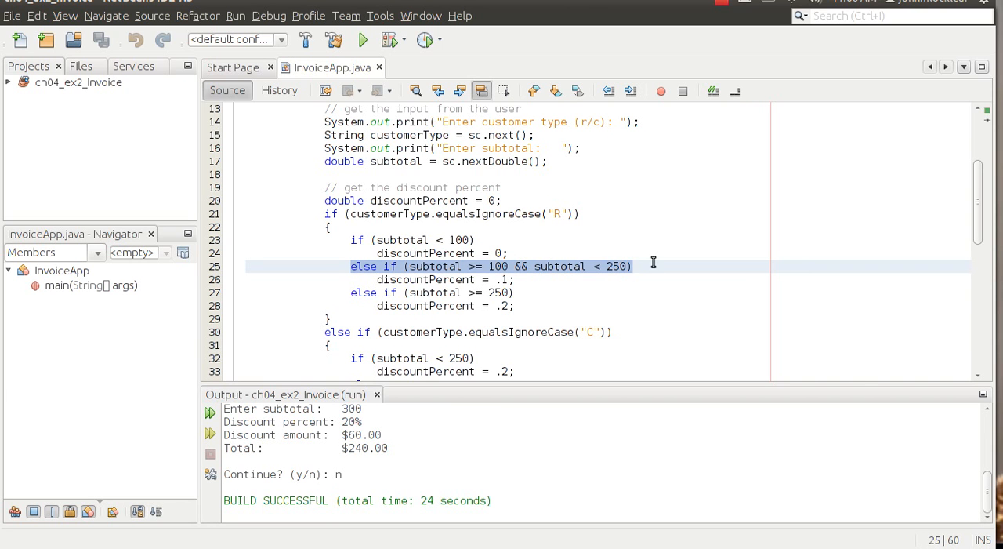
click(633, 267)
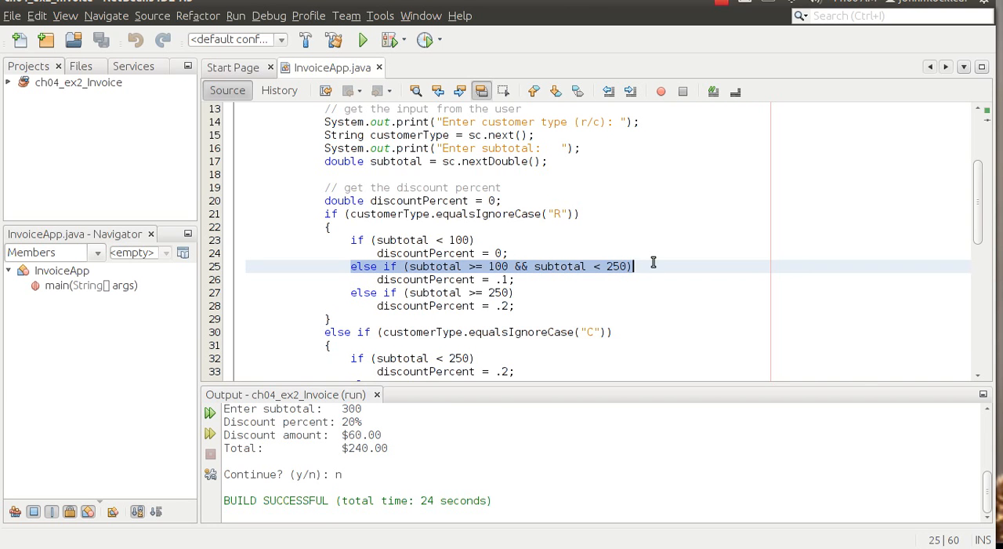
click(78, 285)
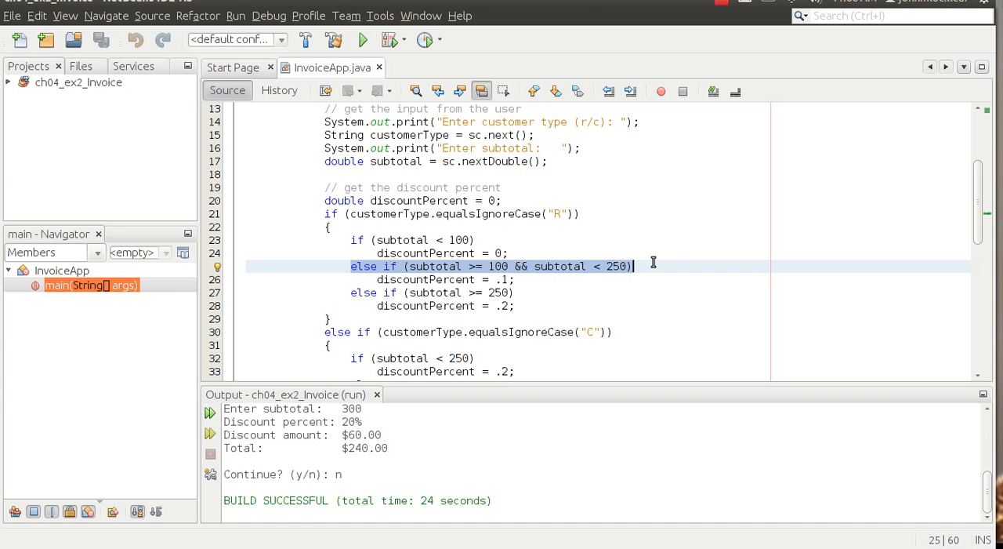
click(589, 279)
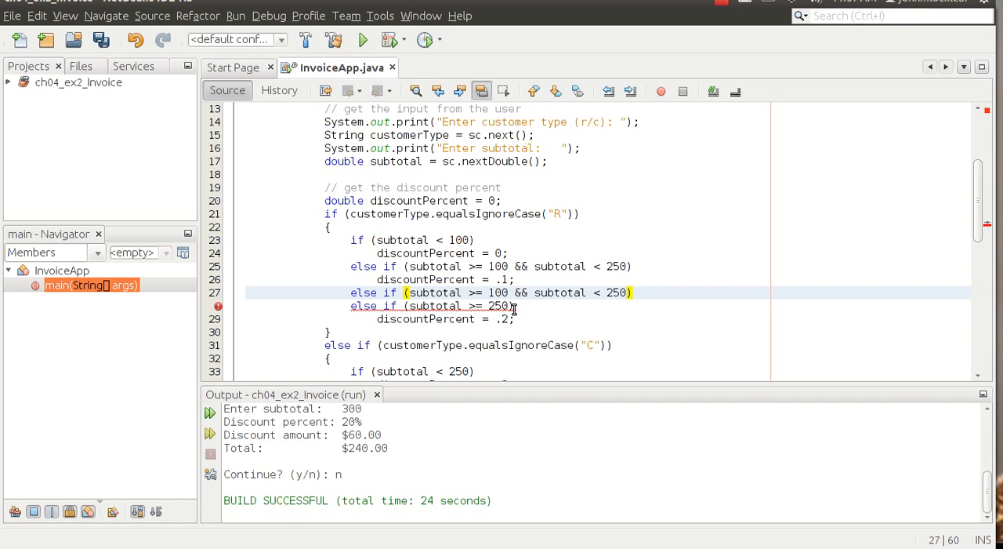
mouse_move(539, 307)
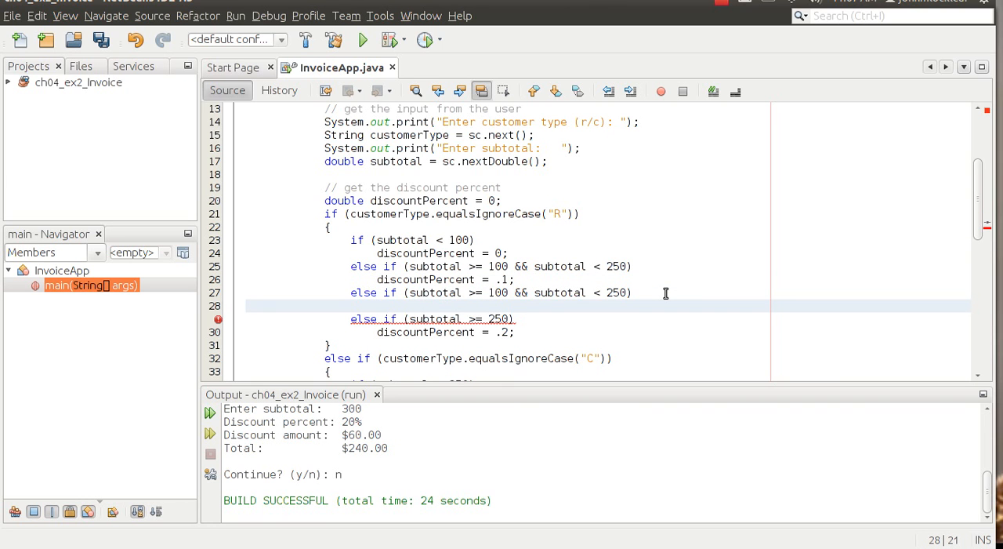
text(discountPercent = .1;)
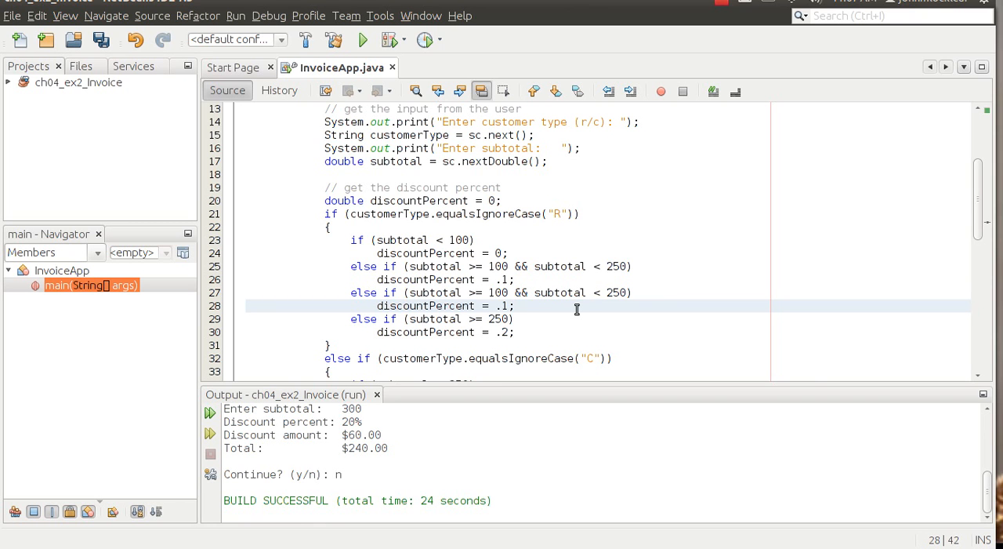
mouse_move(574, 306)
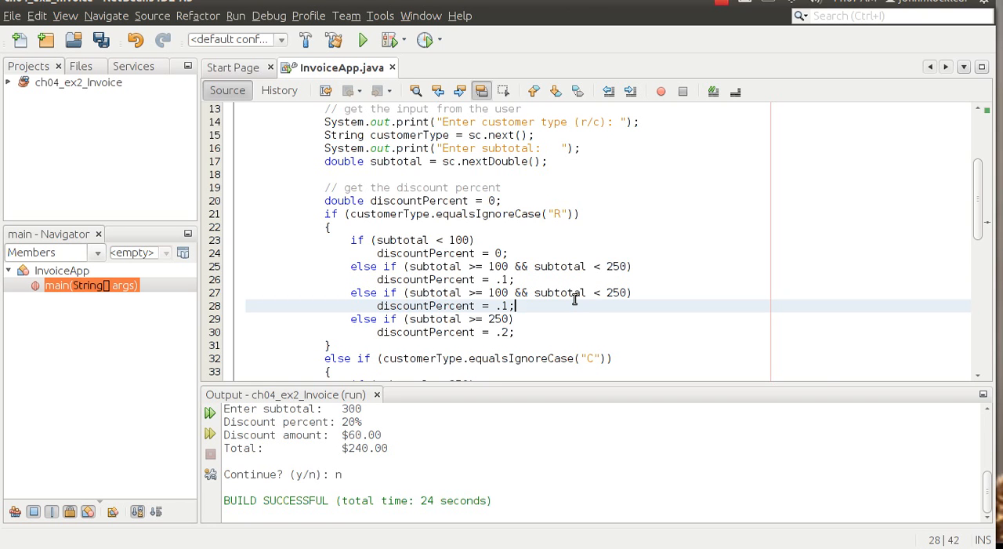
mouse_move(567, 292)
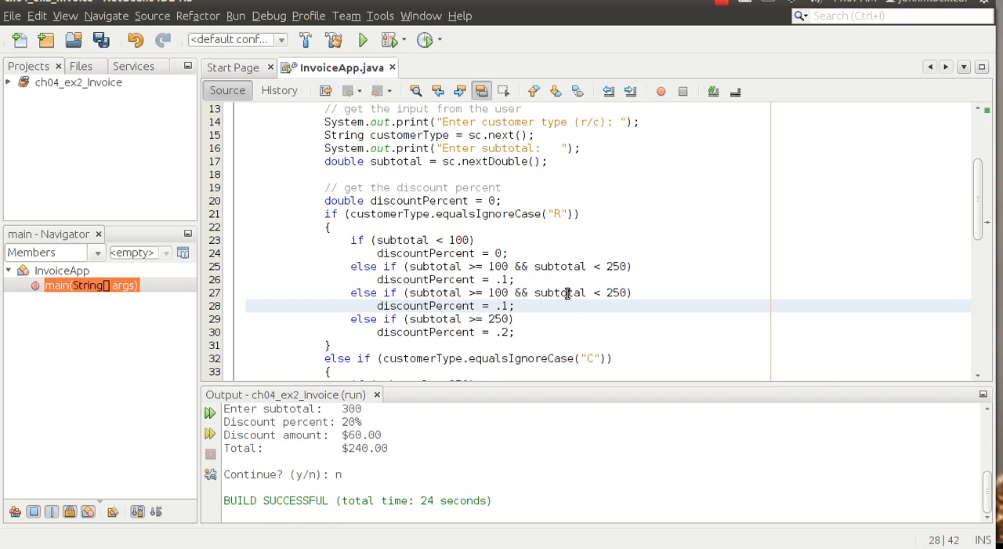
mouse_move(484, 291)
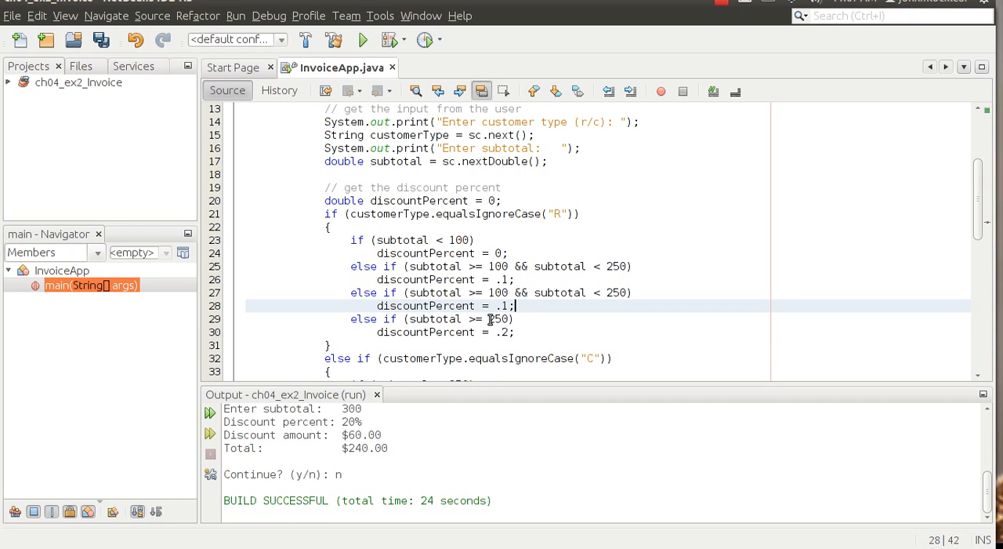
- Edit the retail tiers to 250-to-under-500 (still .1) and 500-or-more with discountPercent .3
double_click(499, 318)
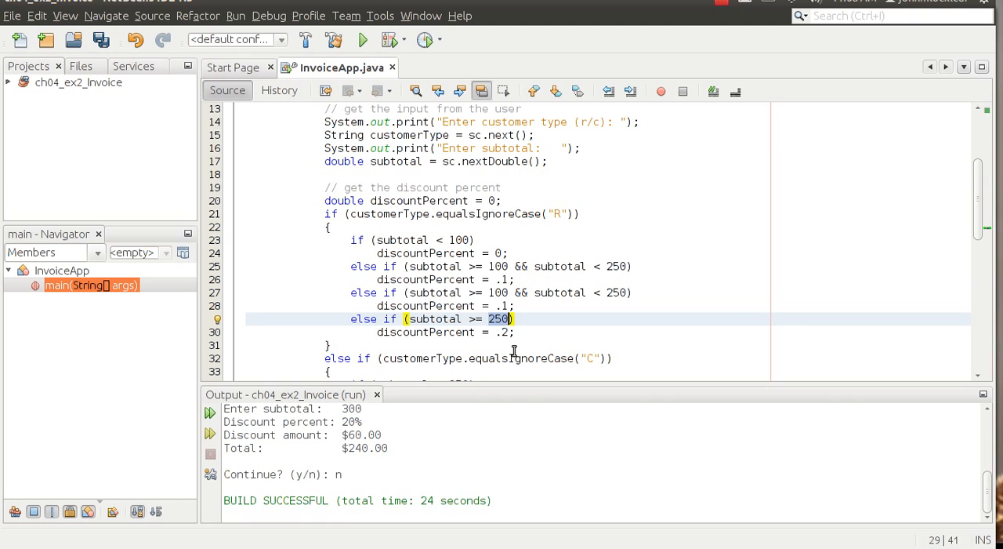
text(500)
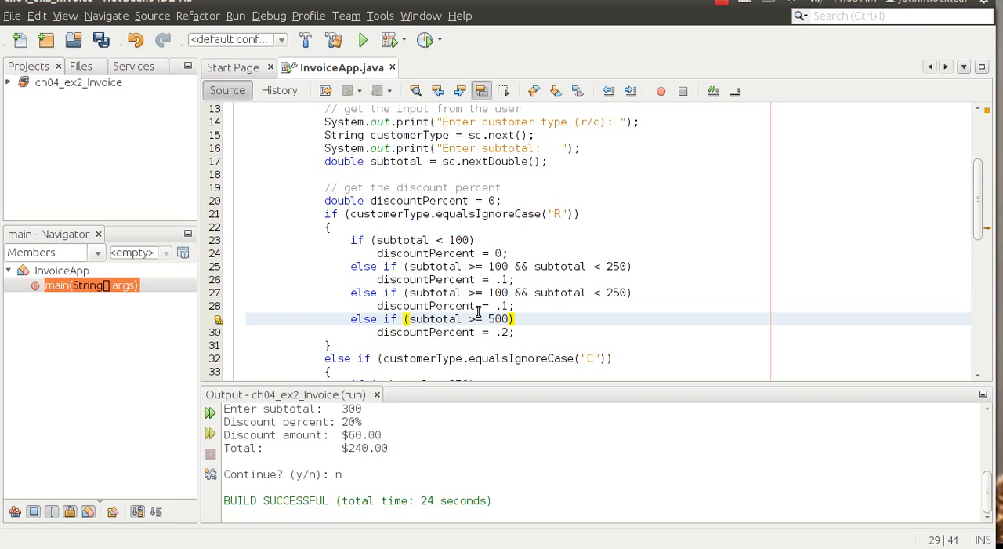
click(511, 332)
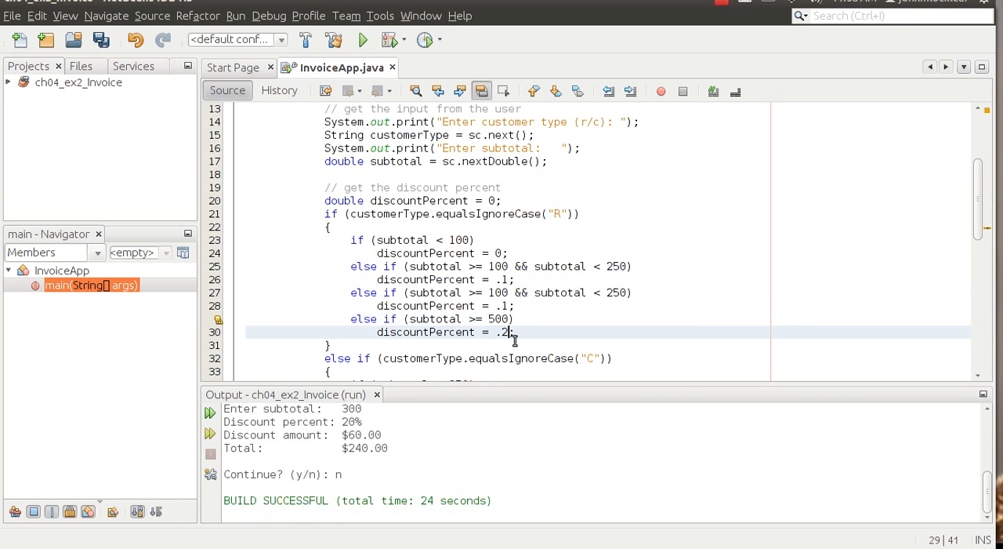
text(3)
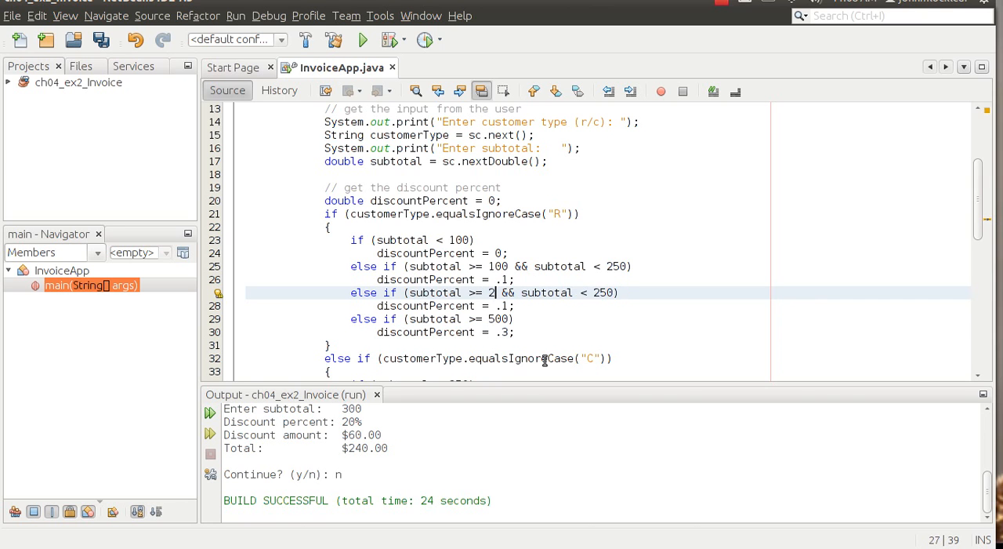
text(50)
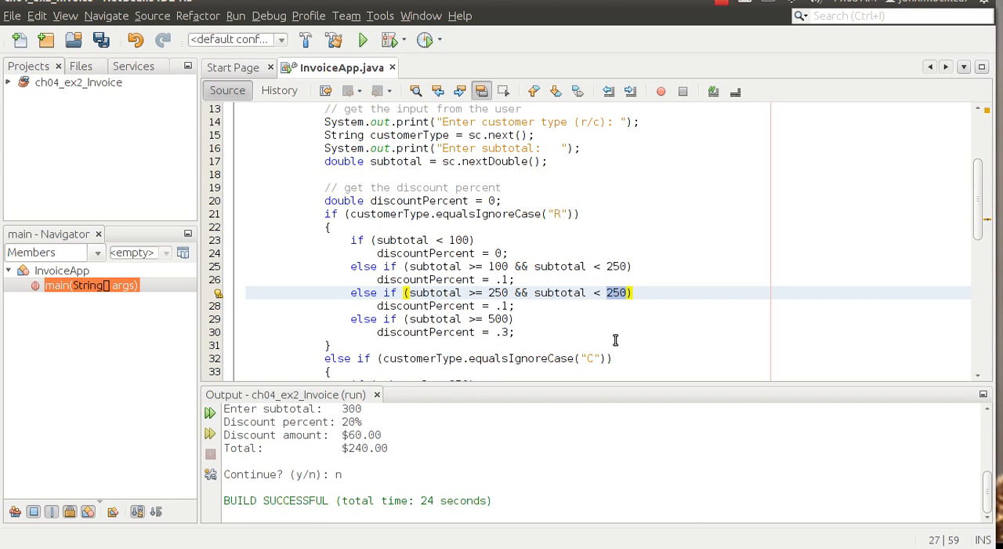
text(500)
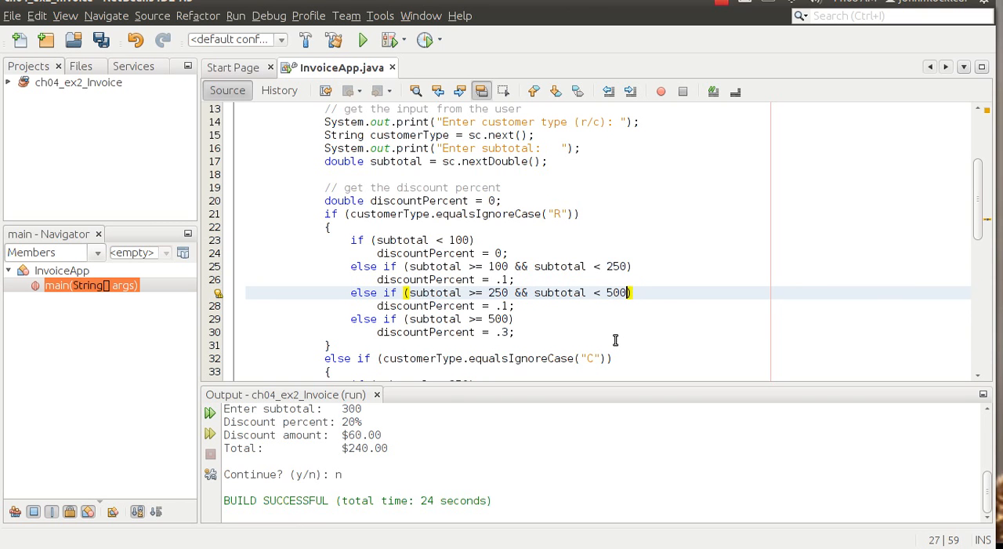
mouse_move(618, 345)
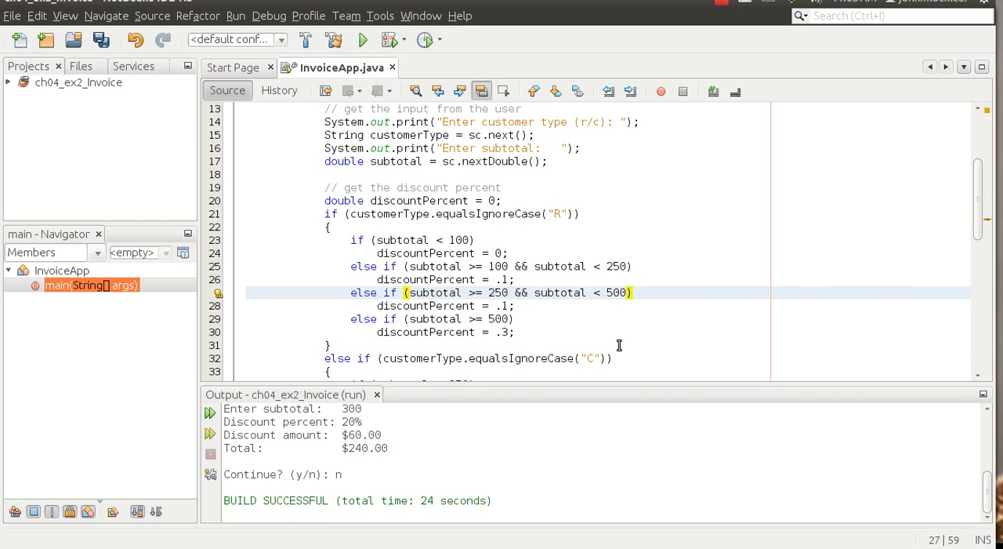
click(516, 332)
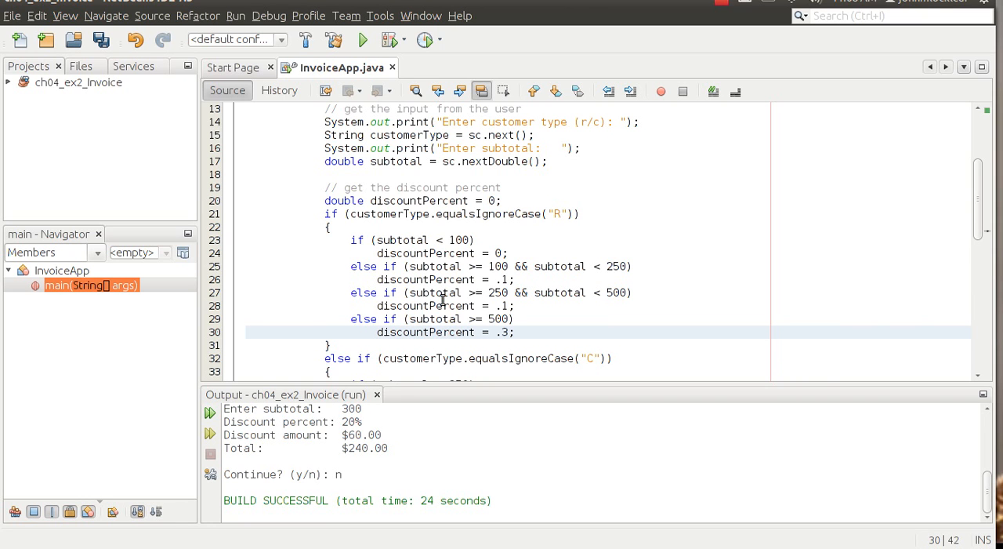
mouse_move(238, 270)
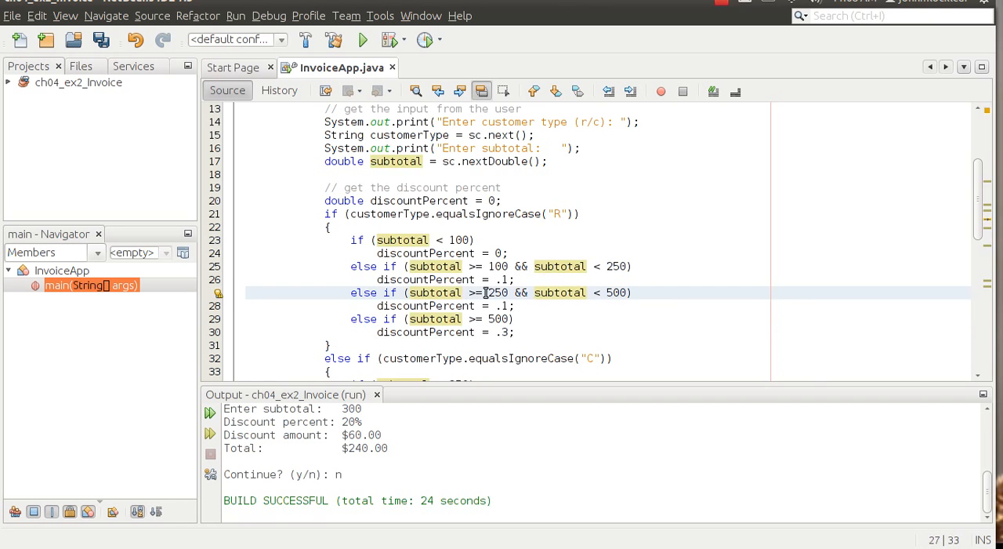
- Fix the subtotazl typo, set the 250–500 tier's discountPercent to .25, and rerun the project
text(z)
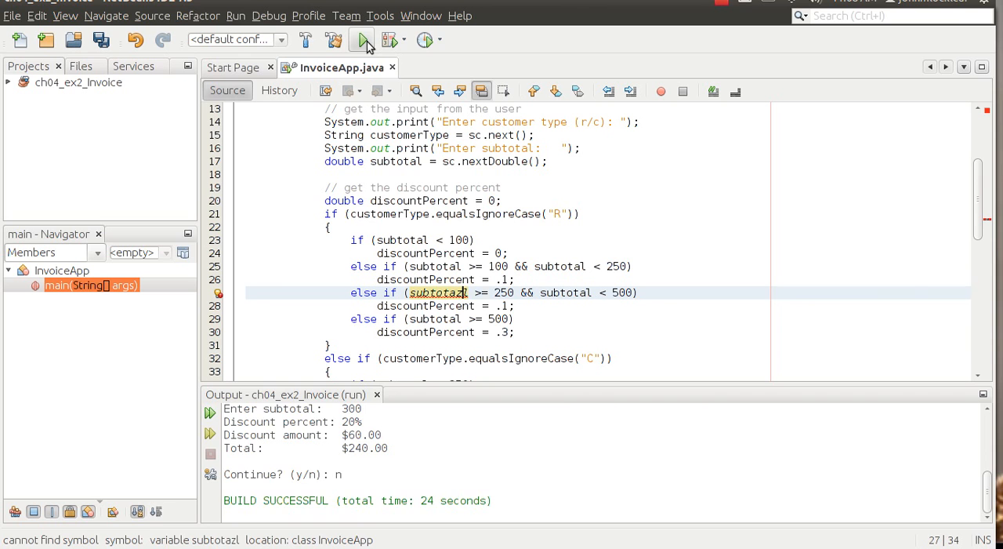
click(362, 40)
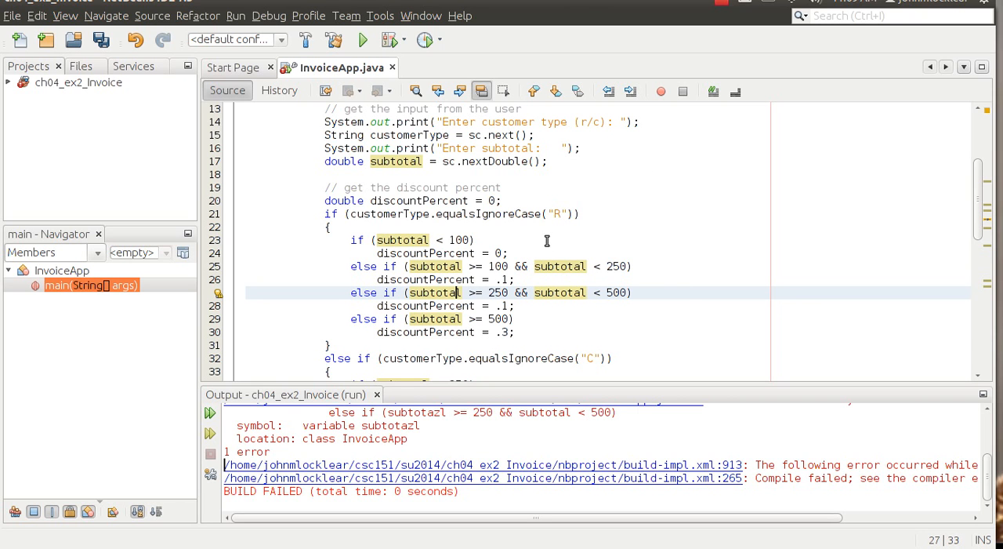
click(328, 225)
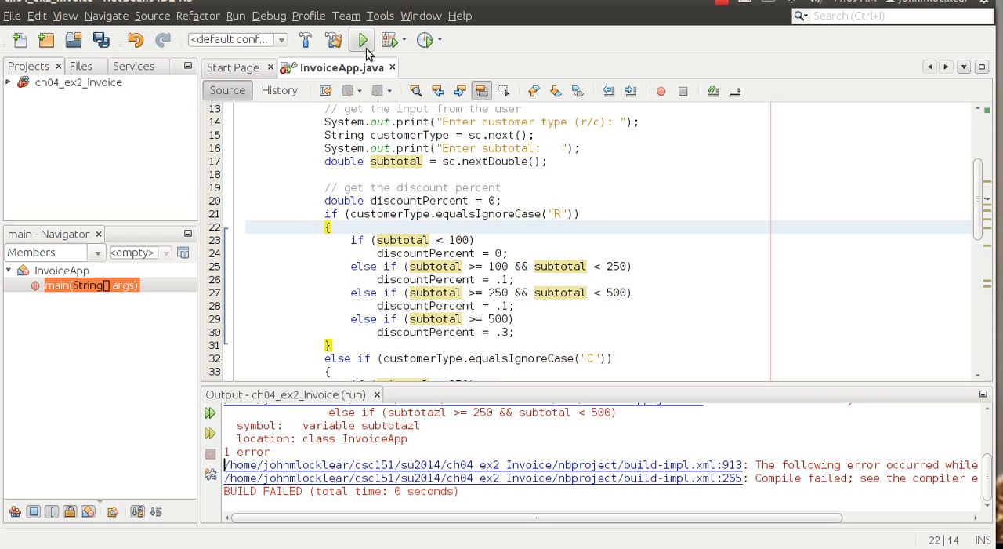
click(360, 40)
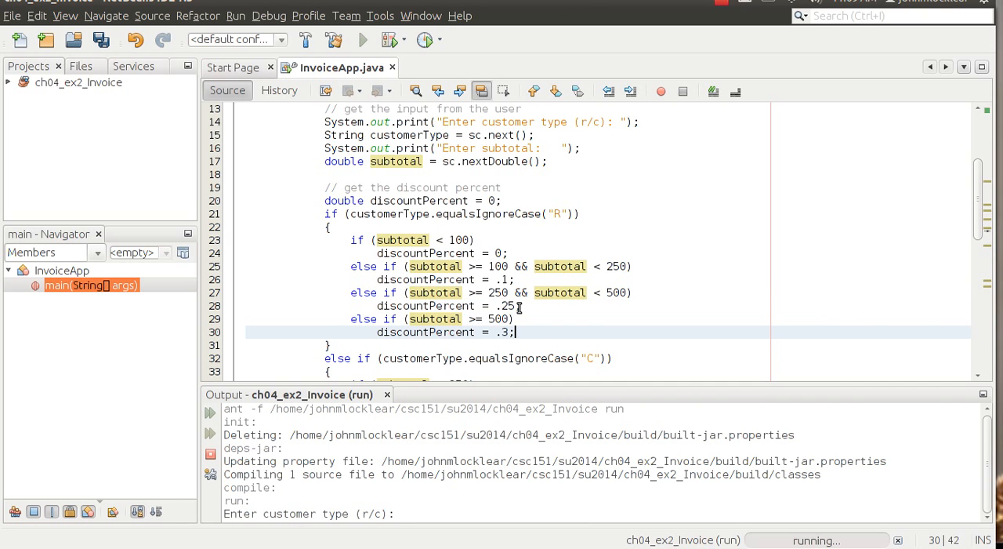
- Enter customer type r and subtotal 300, answer n, then start another run
text(r)
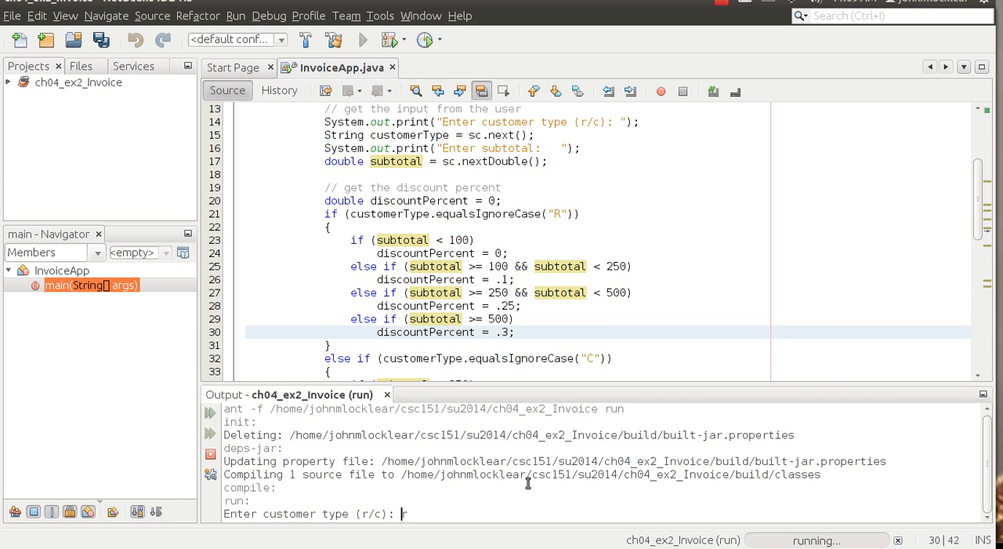
text(r)
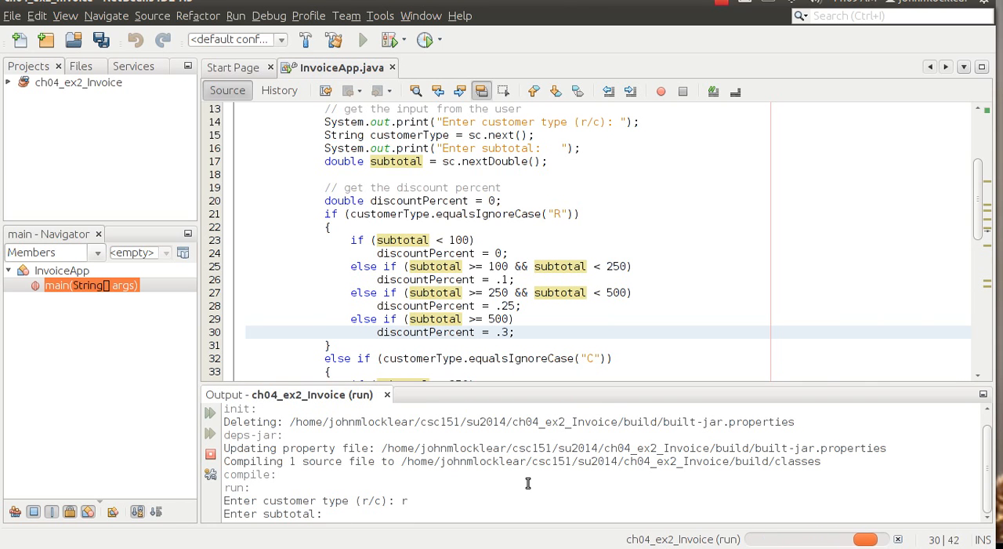
text(300)
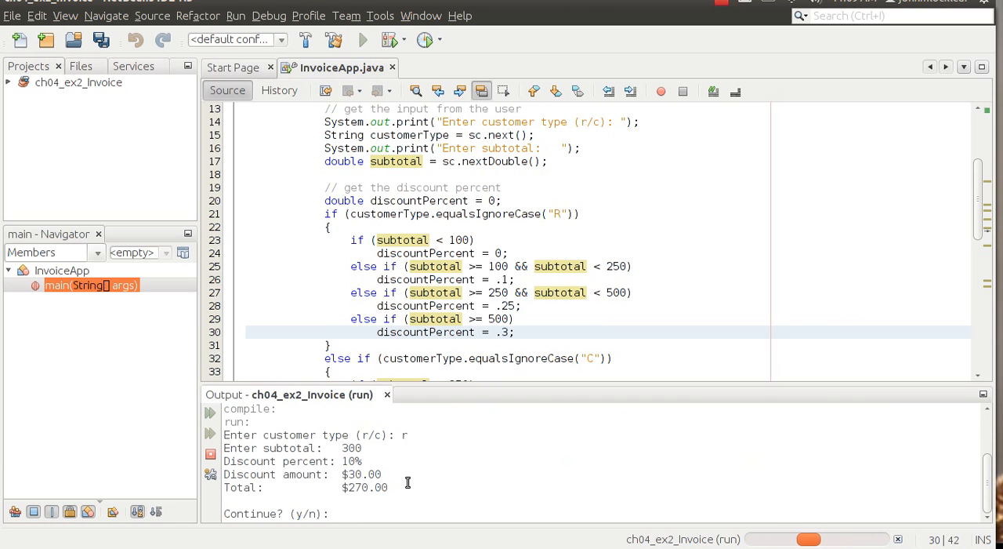
text(n)
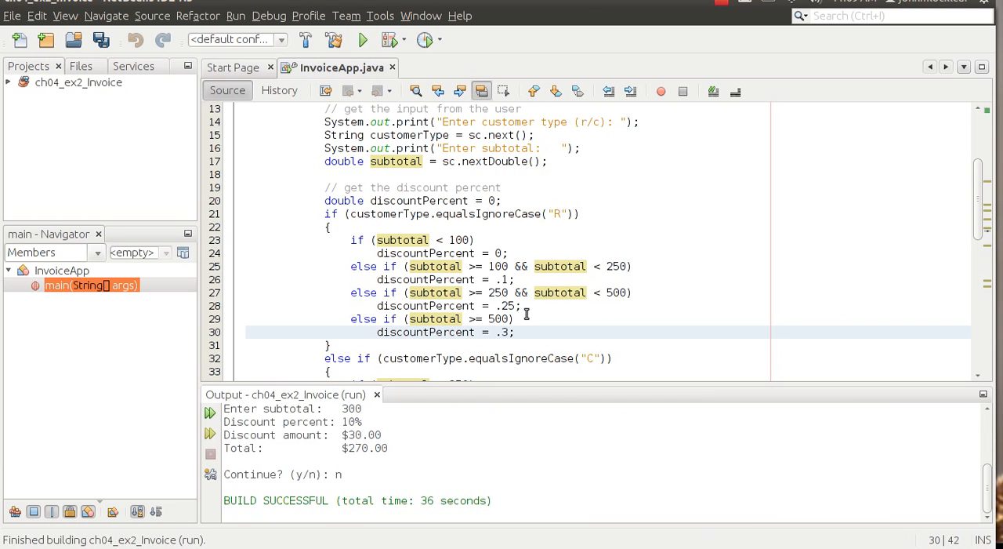
click(362, 41)
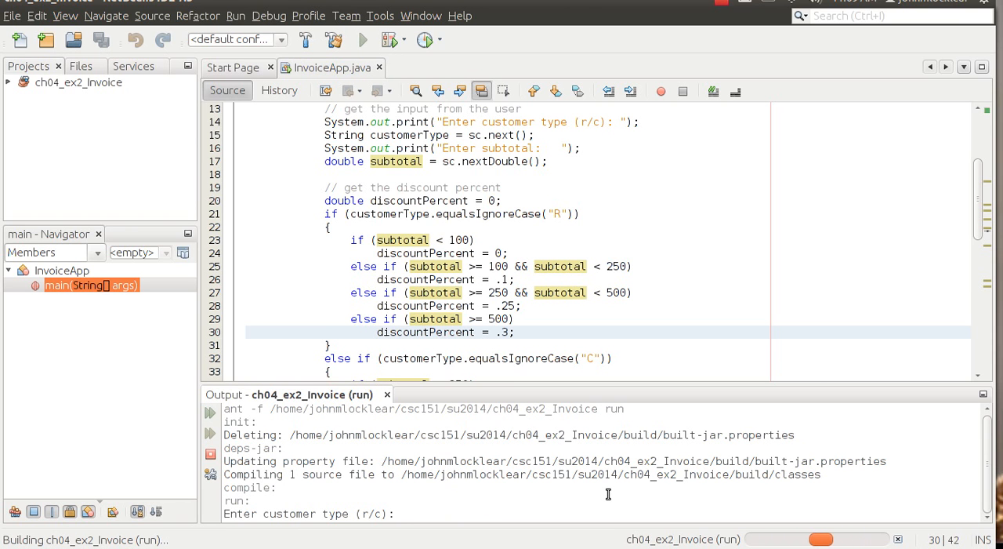
- Test retail subtotals 400 (25% off, $300 total) and 578 (30% off, $404.60), answering y to continue
text(400)
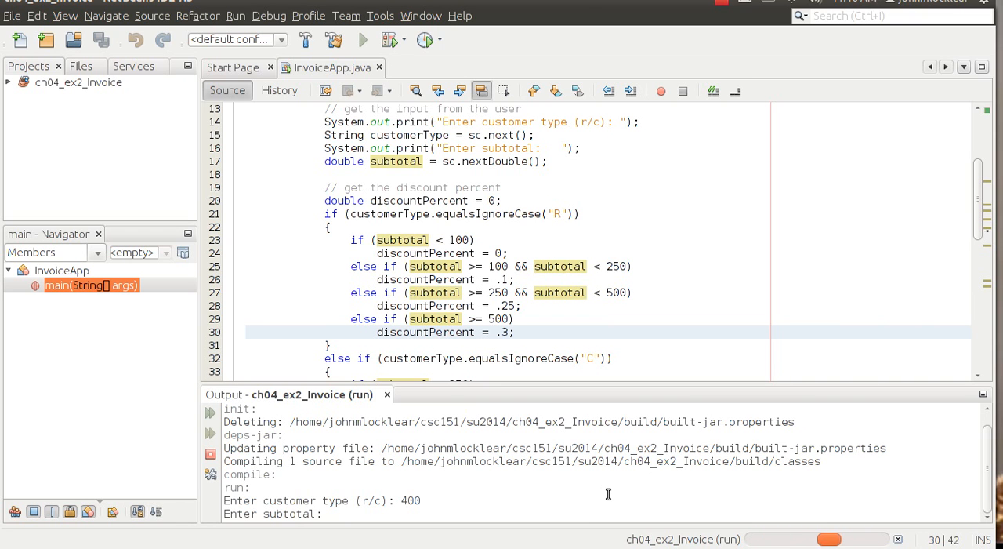
text(500)
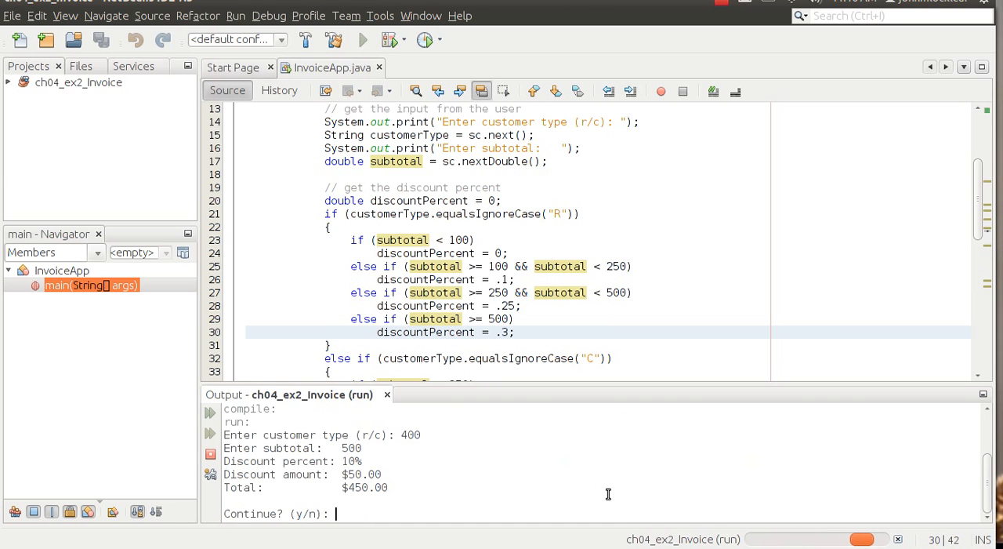
text(r customer type (r/c): r)
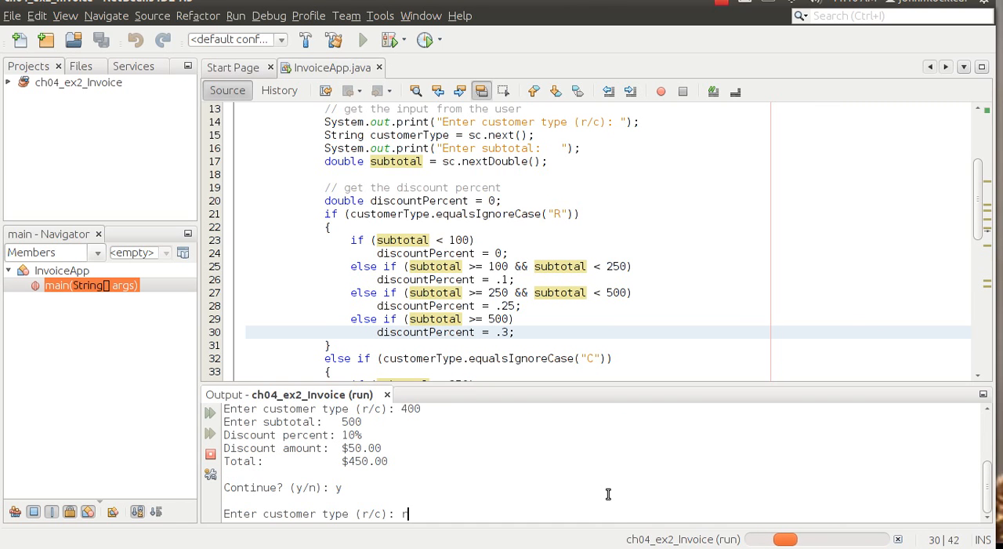
text(400)
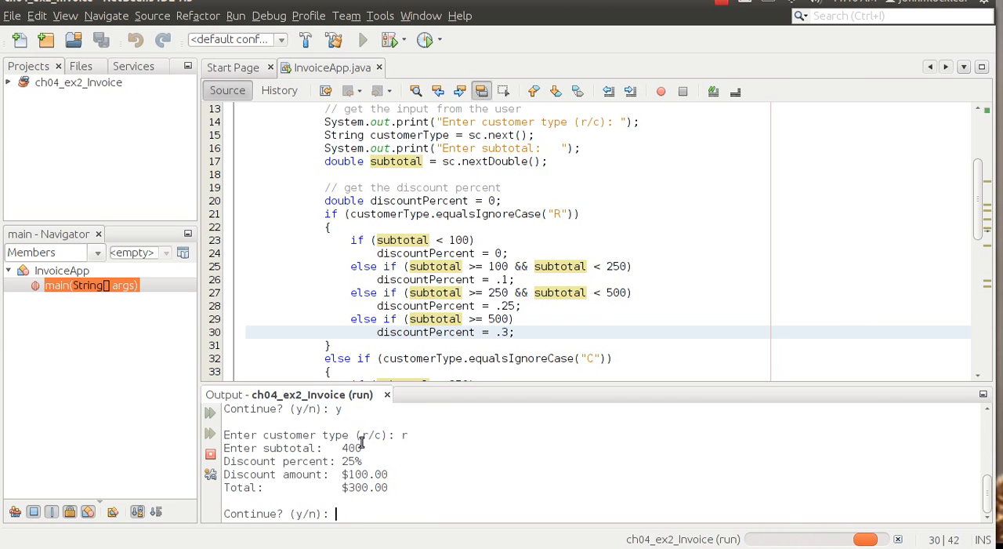
mouse_move(411, 462)
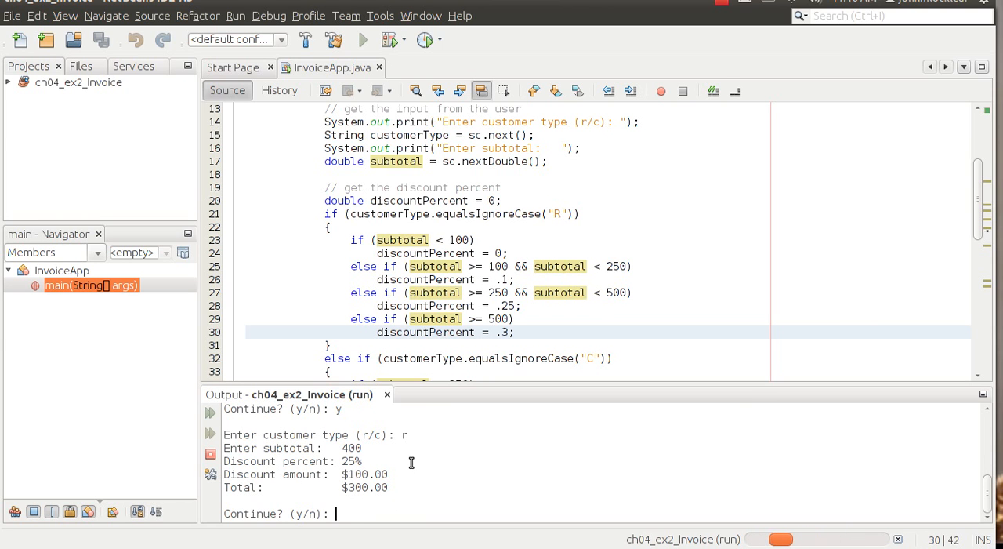
text(y)
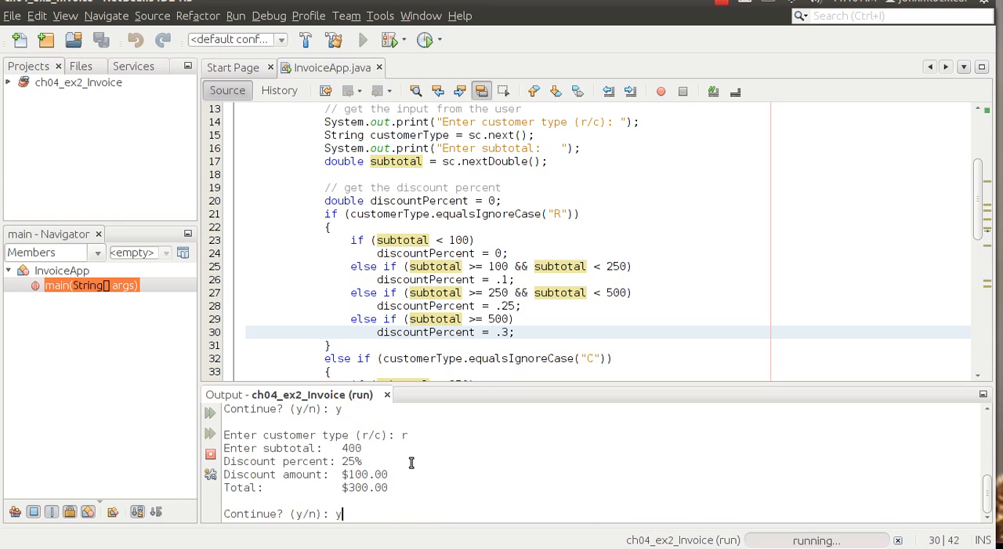
key(Return)
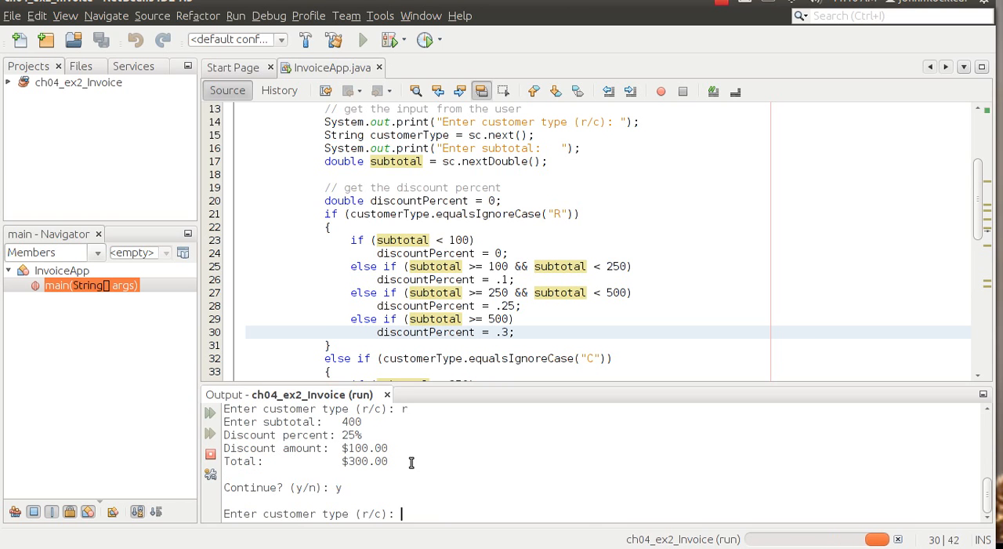
text(r)
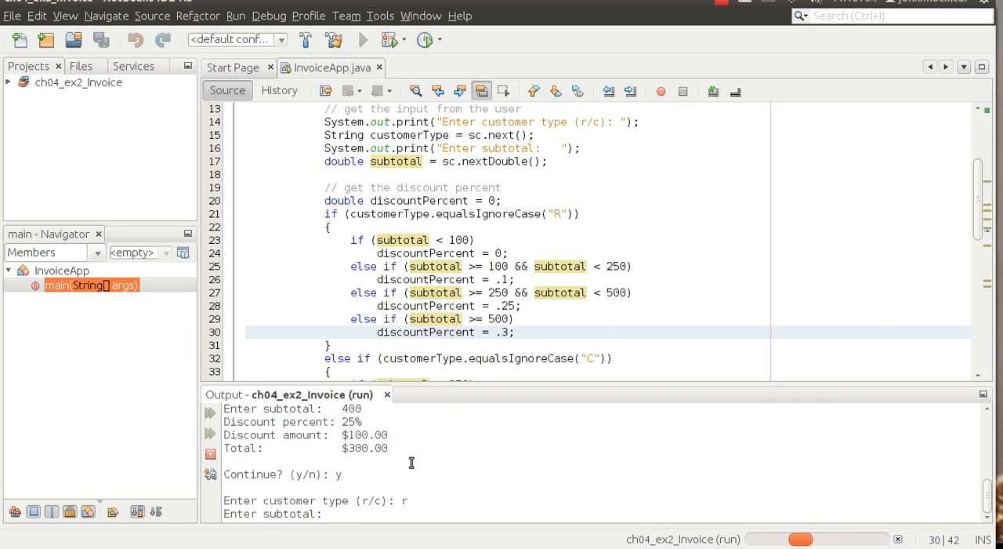
text(578)
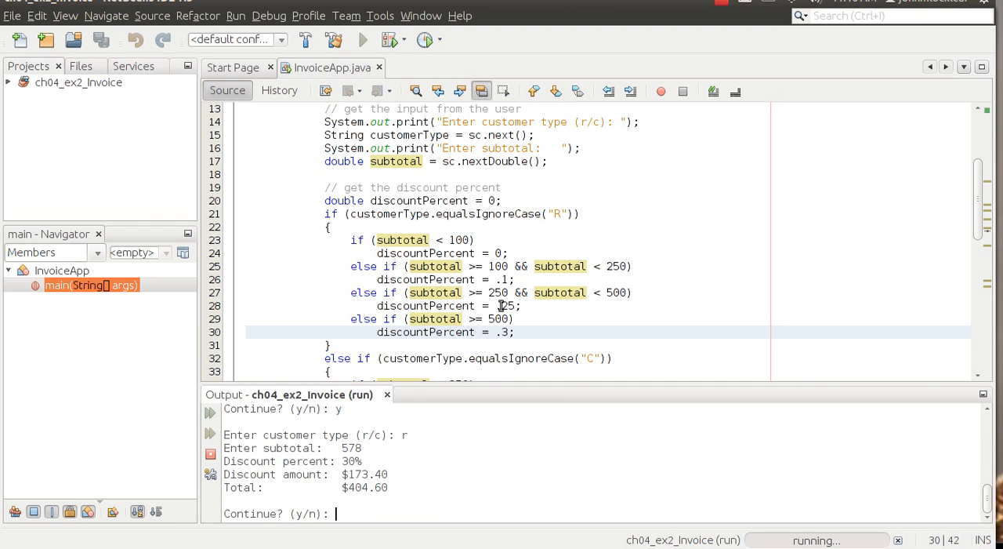
mouse_move(502, 305)
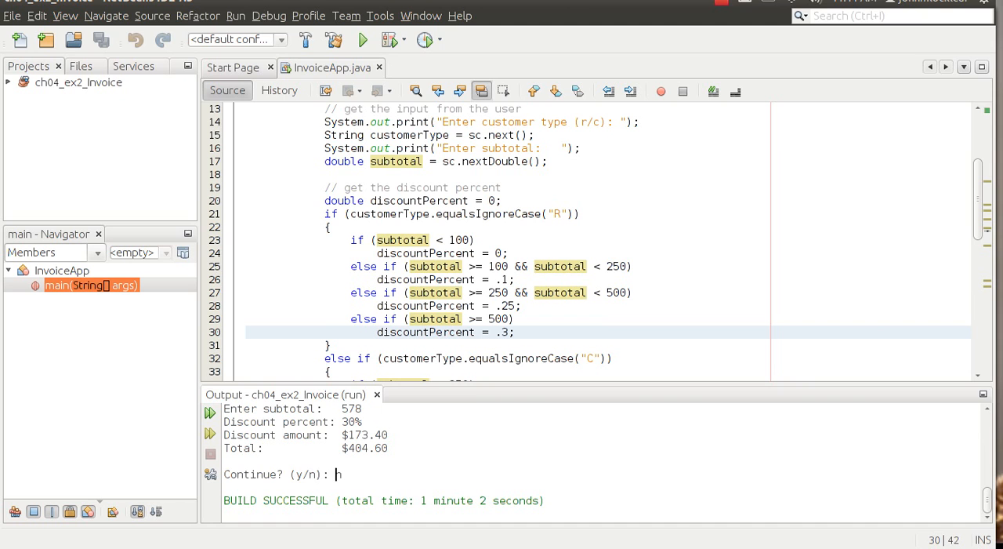
- Answer n at the 'Continue? (y/n):' prompt so the test run ends with a successful build
text(n)
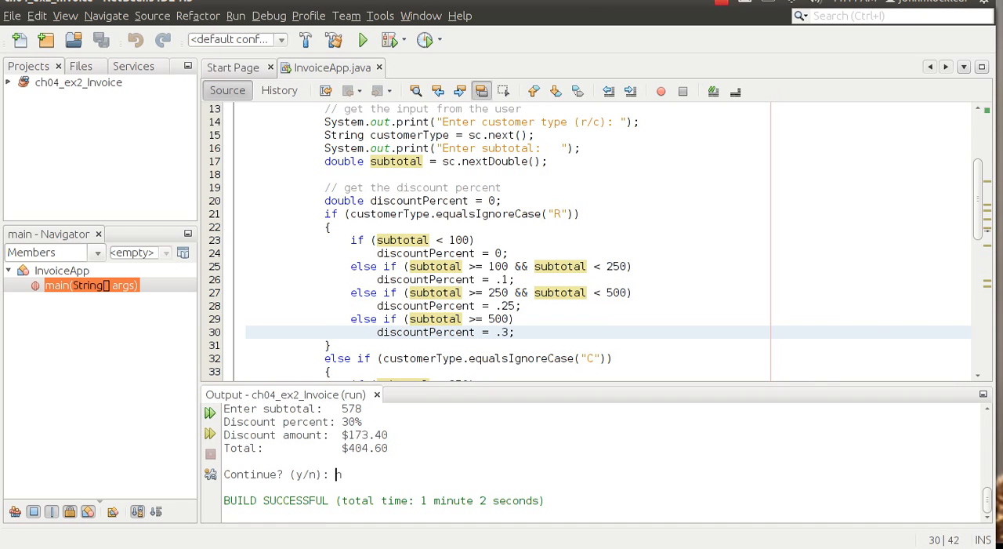
text(n)
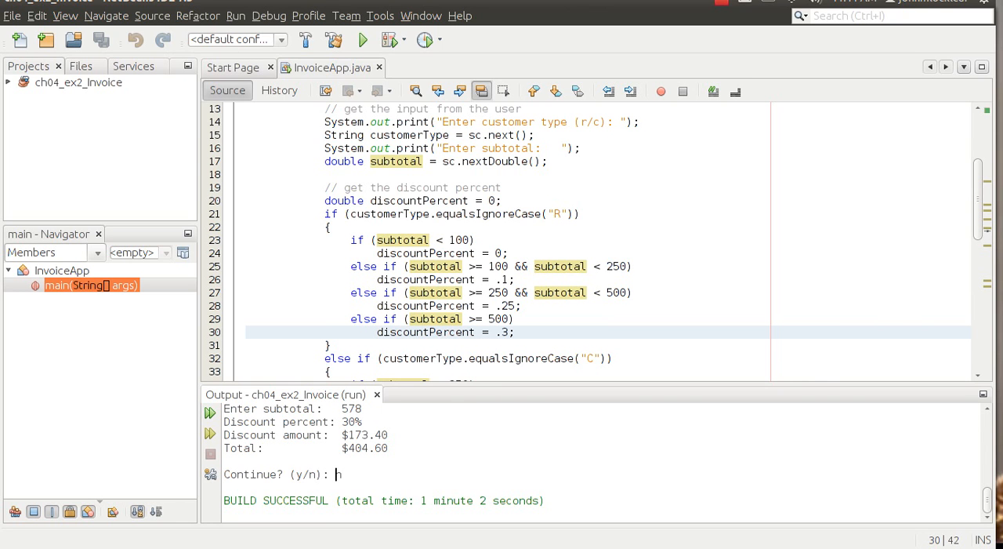
text(n)
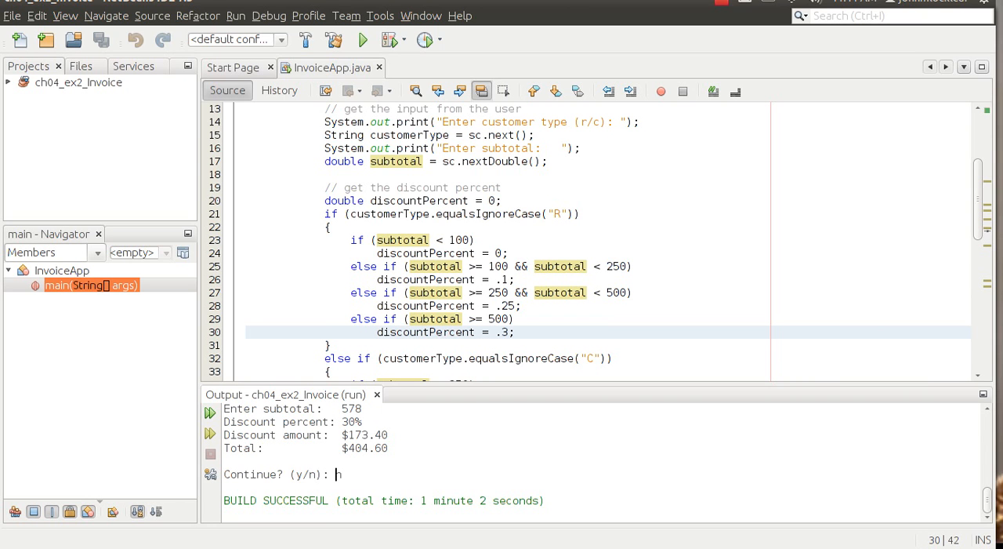
mouse_move(620, 200)
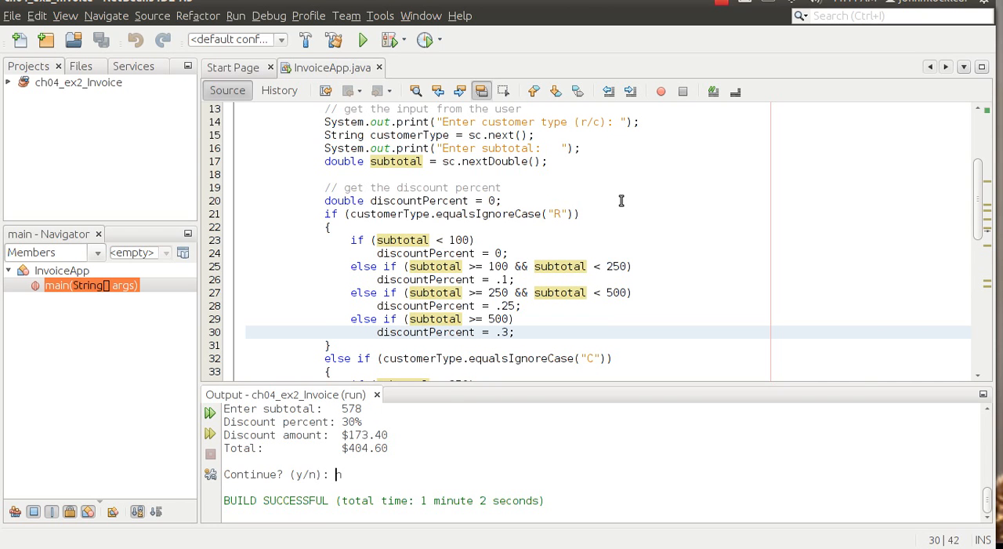
text(n)
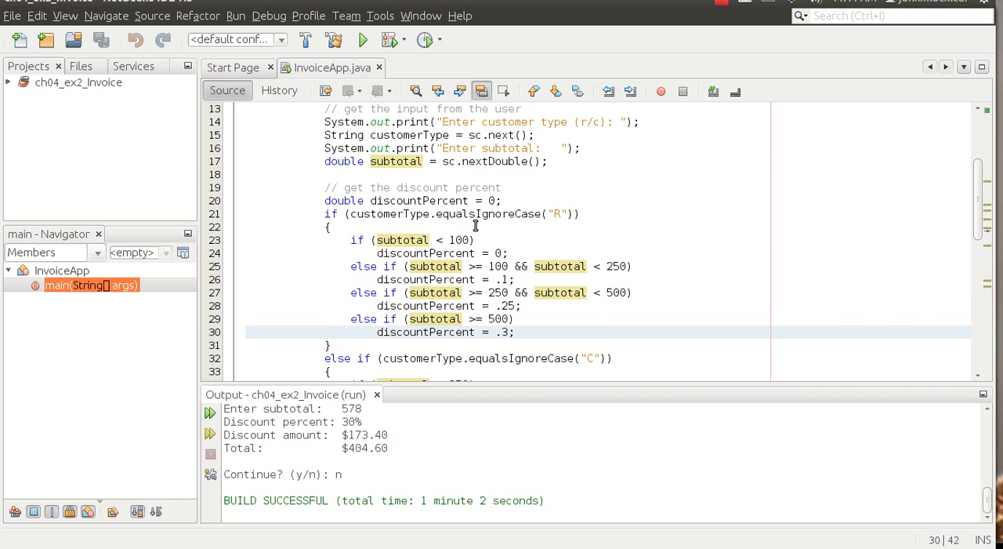
- Select the discount if/else block in main to extract it into a getDiscountPercent method
scroll(up, 3)
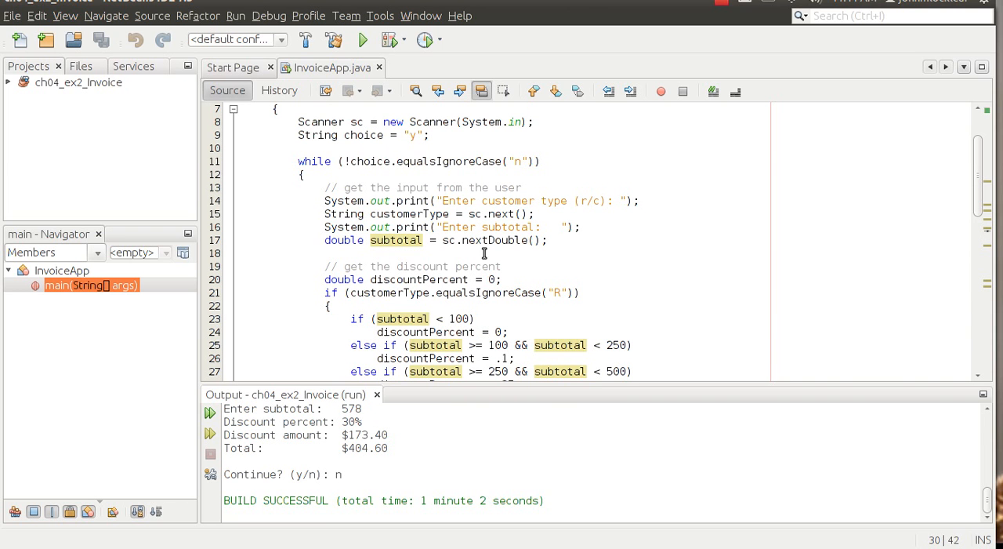
drag(324, 200, 549, 240)
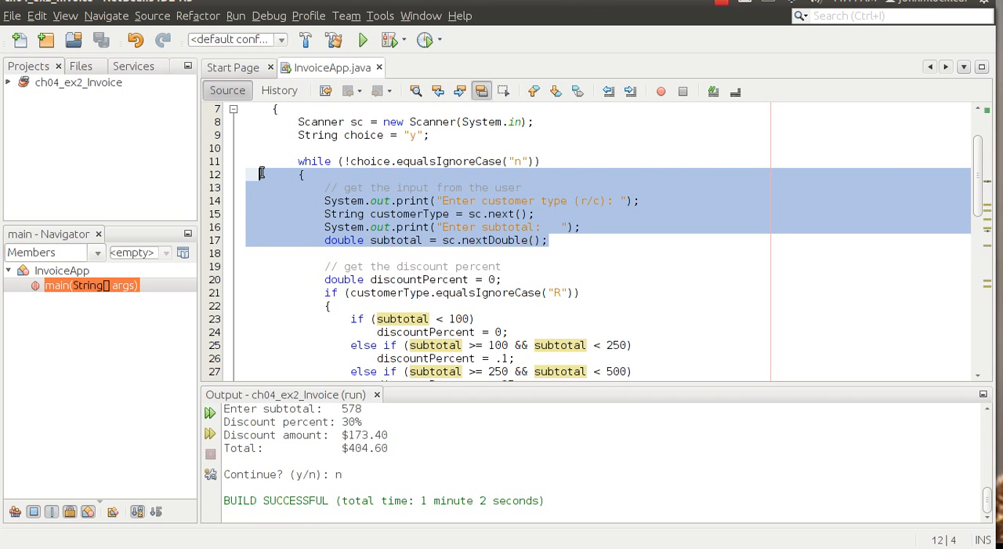
click(291, 240)
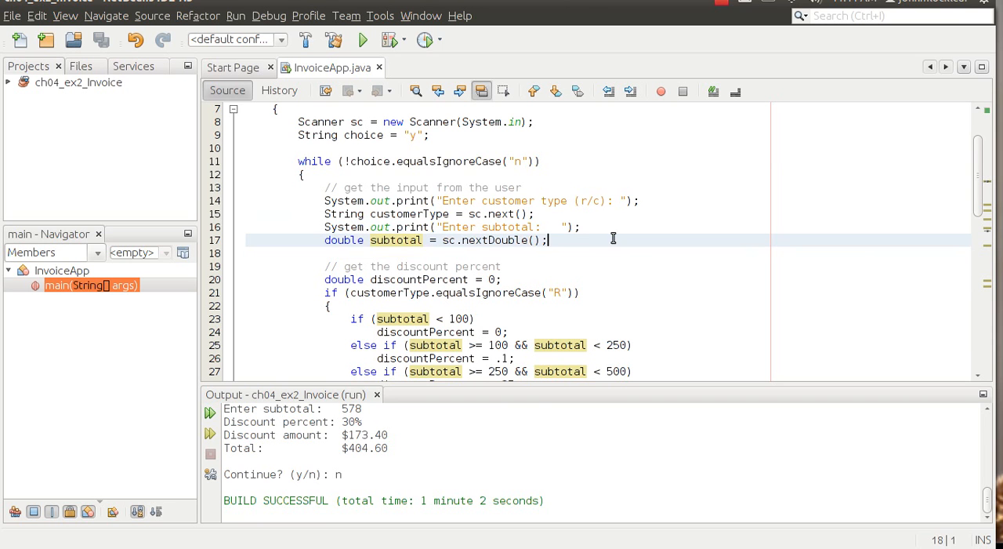
scroll(down, 3)
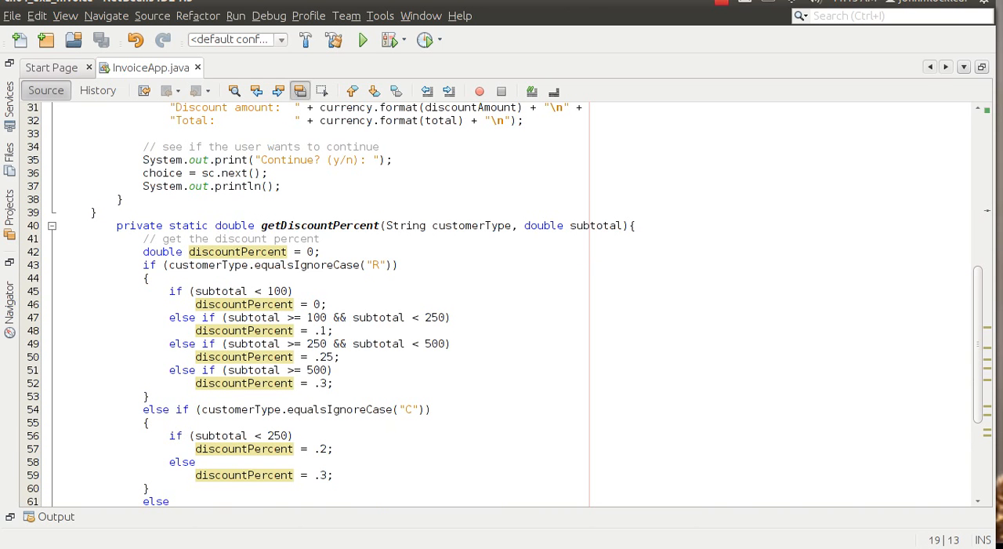
mouse_move(405, 321)
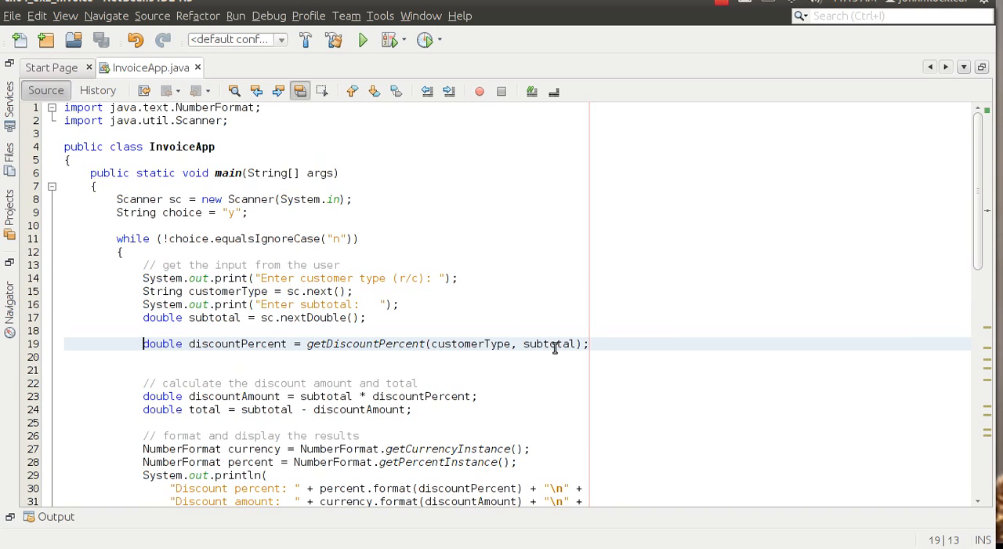
scroll(down, 3)
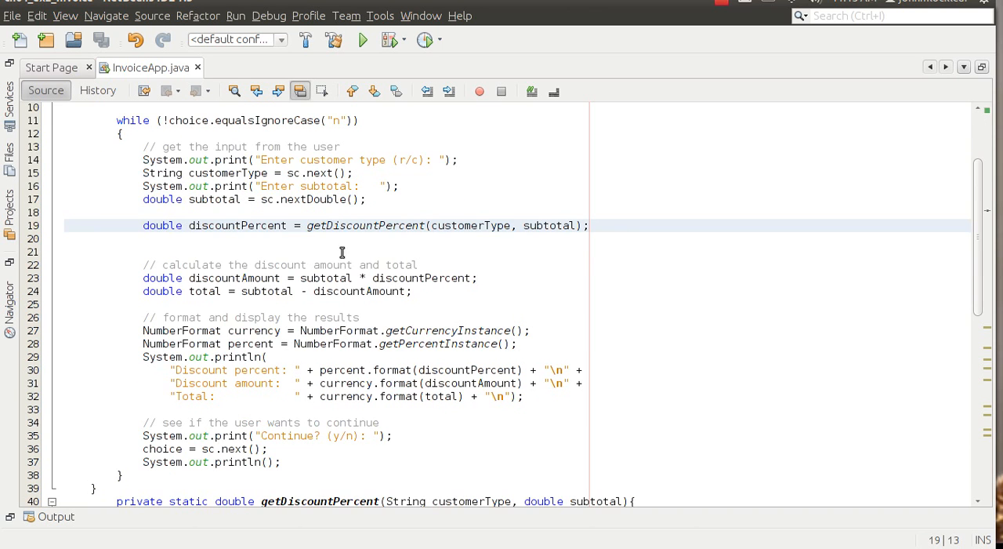
mouse_move(218, 253)
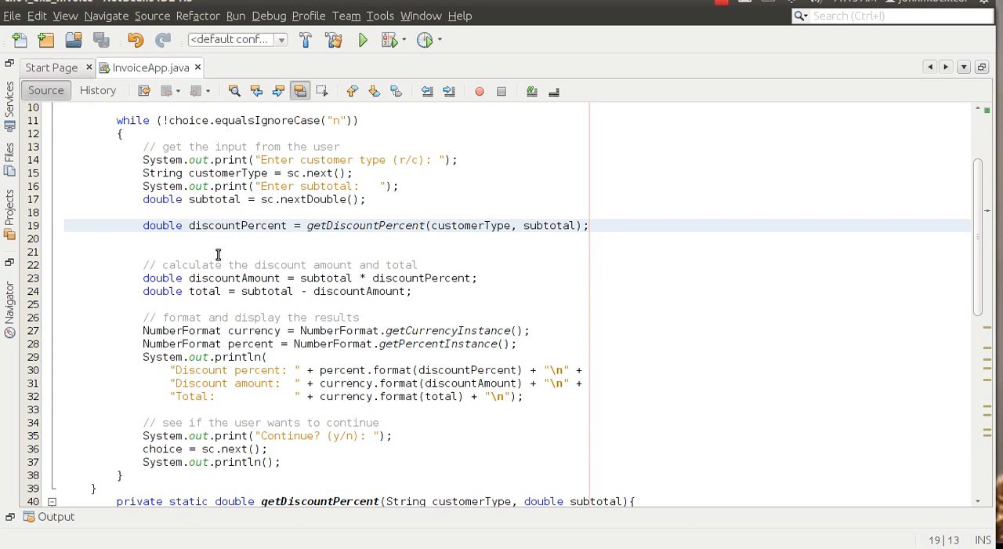
scroll(down, 3)
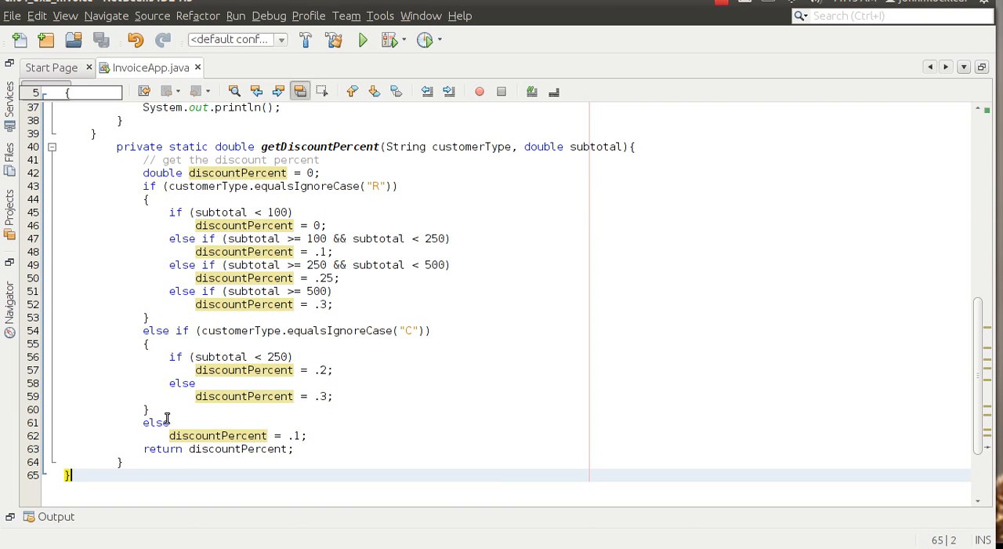
mouse_move(135, 465)
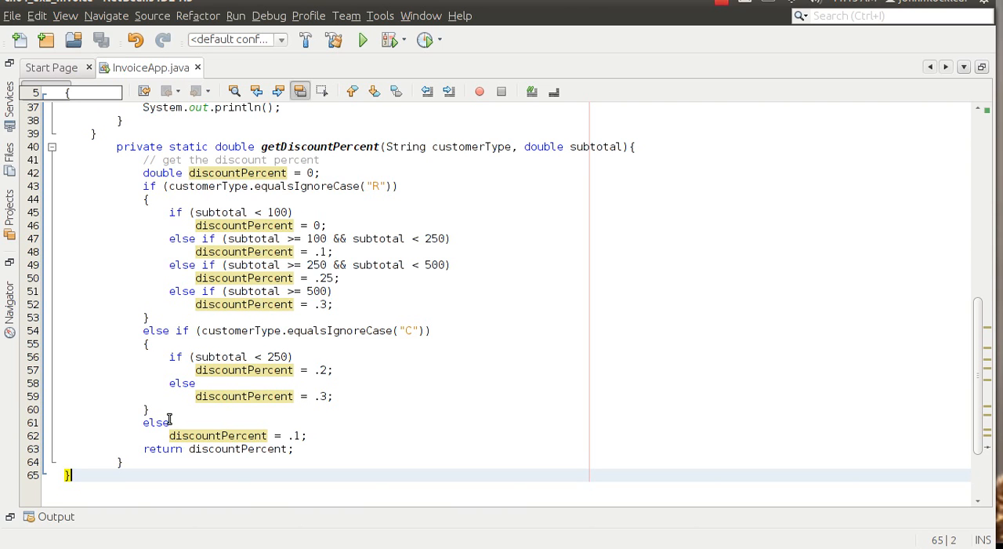
mouse_move(131, 475)
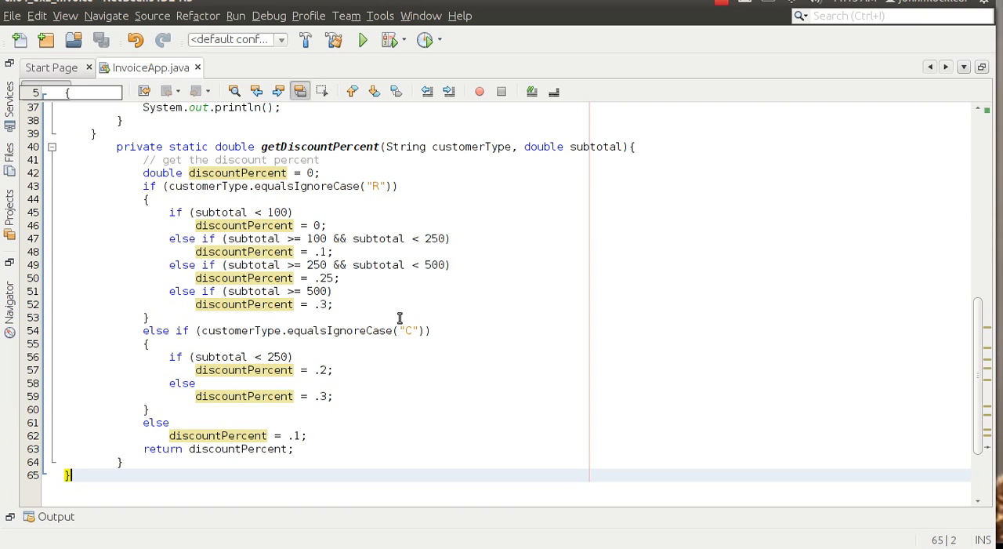
mouse_move(411, 404)
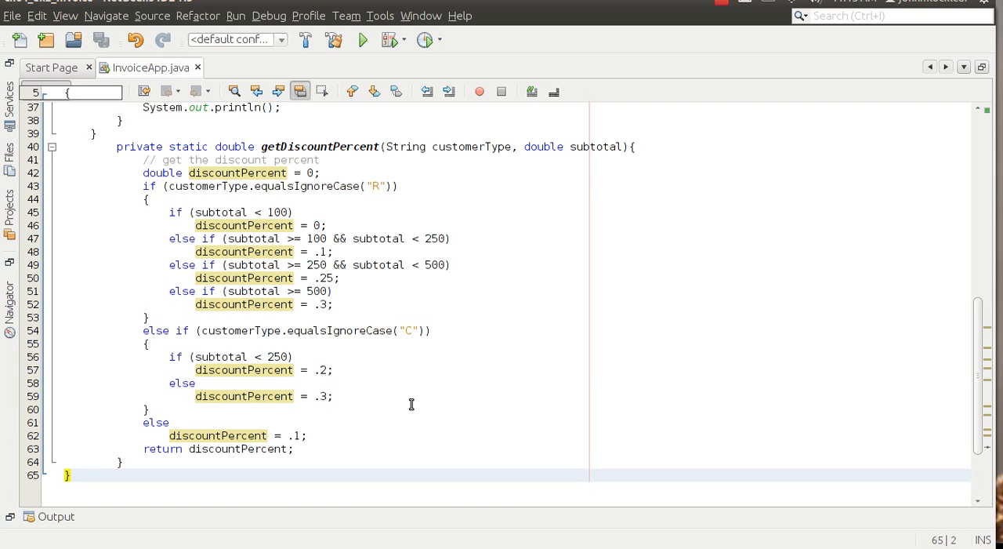
mouse_move(401, 352)
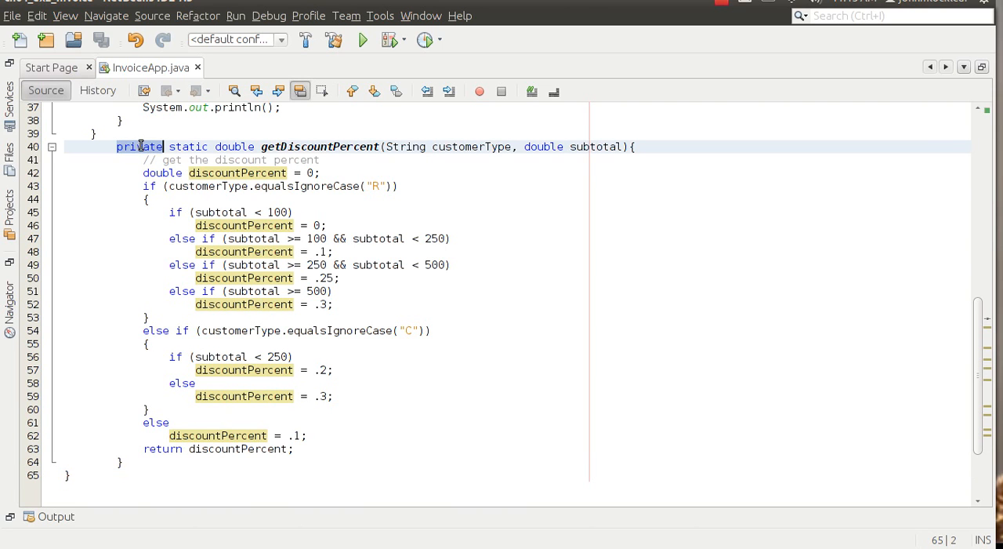
click(188, 147)
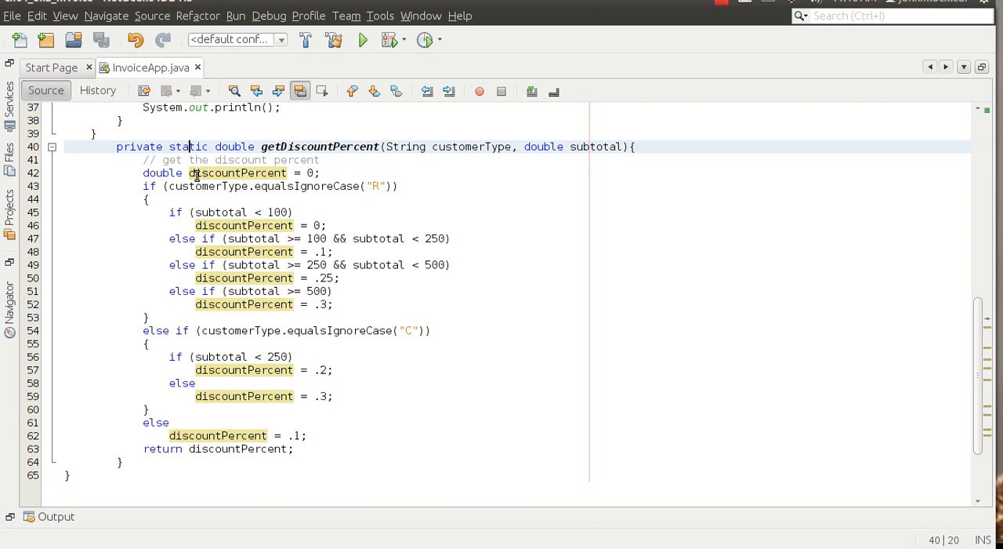
mouse_move(229, 146)
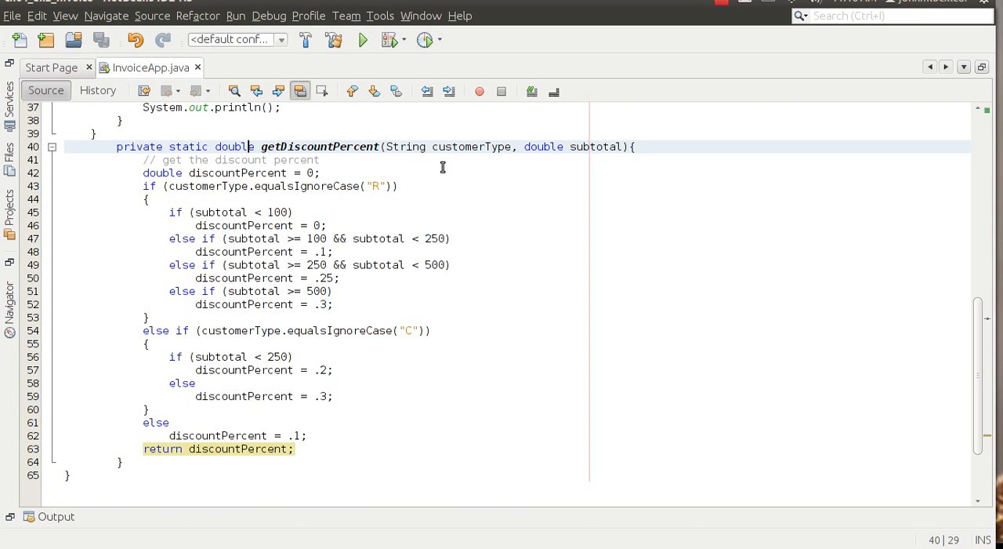
mouse_move(461, 146)
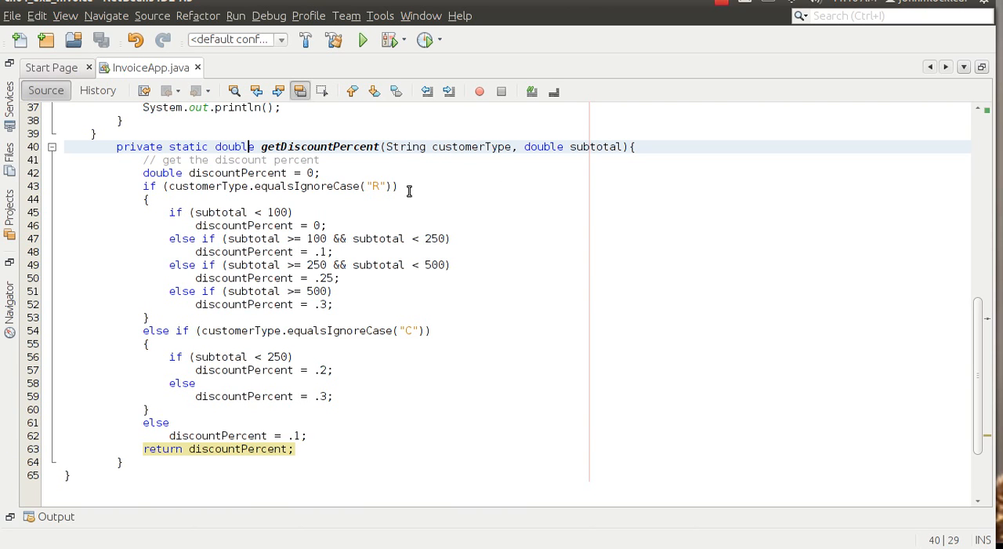
mouse_move(563, 148)
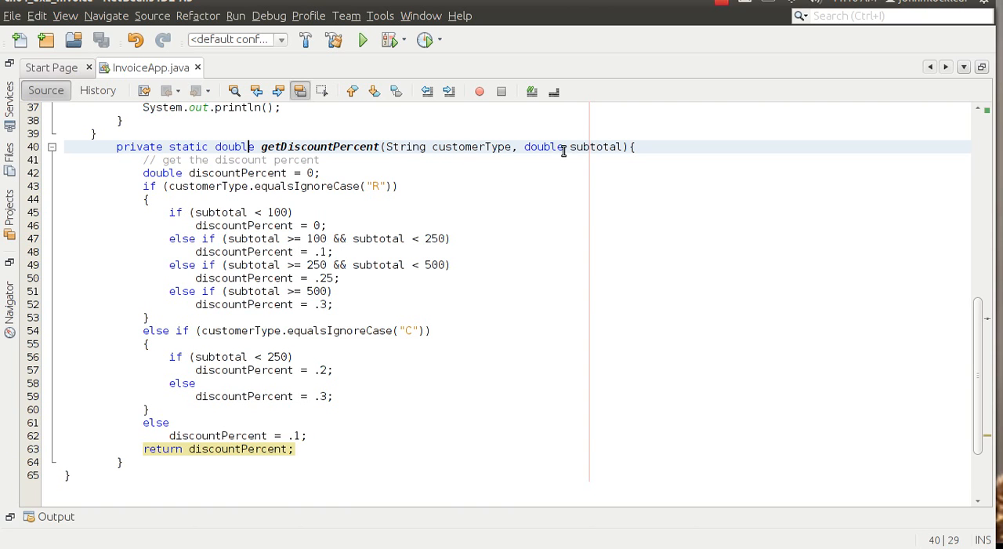
scroll(down, 3)
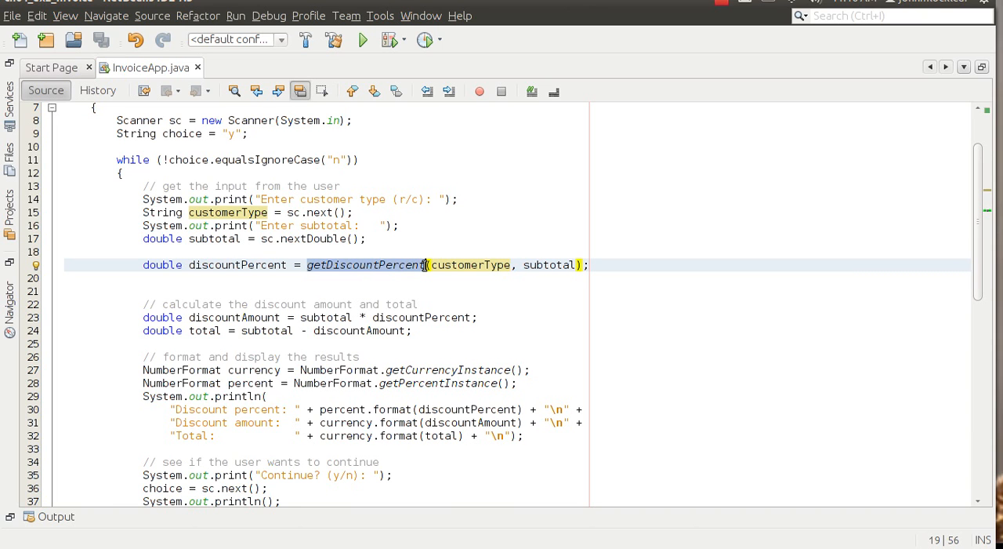
- Trace the getDiscountPercent call's customerType and subtotal arguments to the method's parameters below main
click(470, 263)
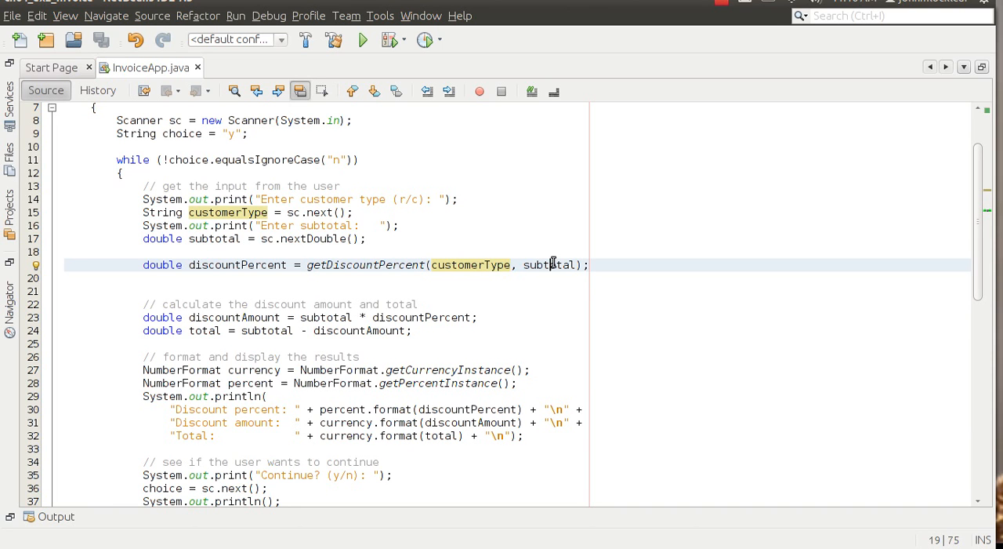
click(213, 238)
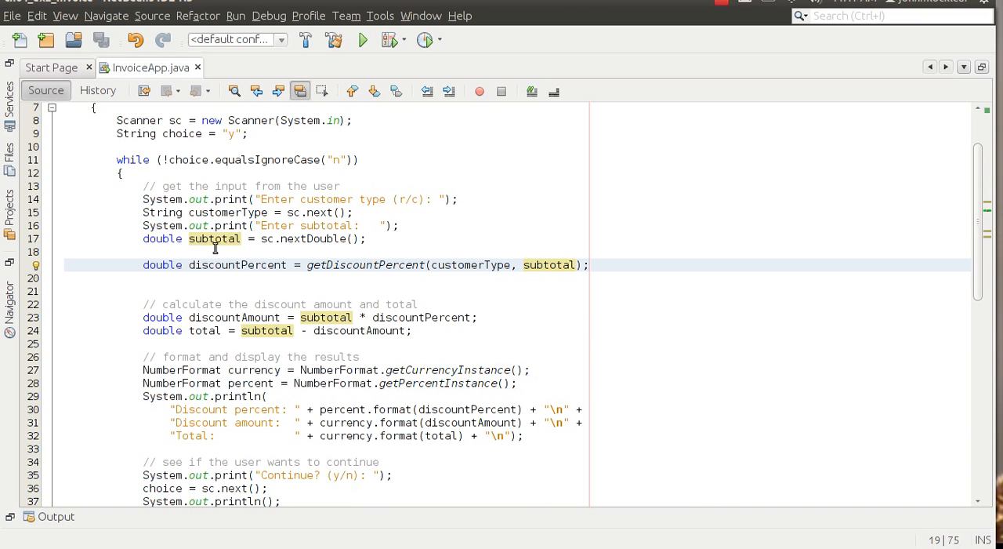
click(226, 211)
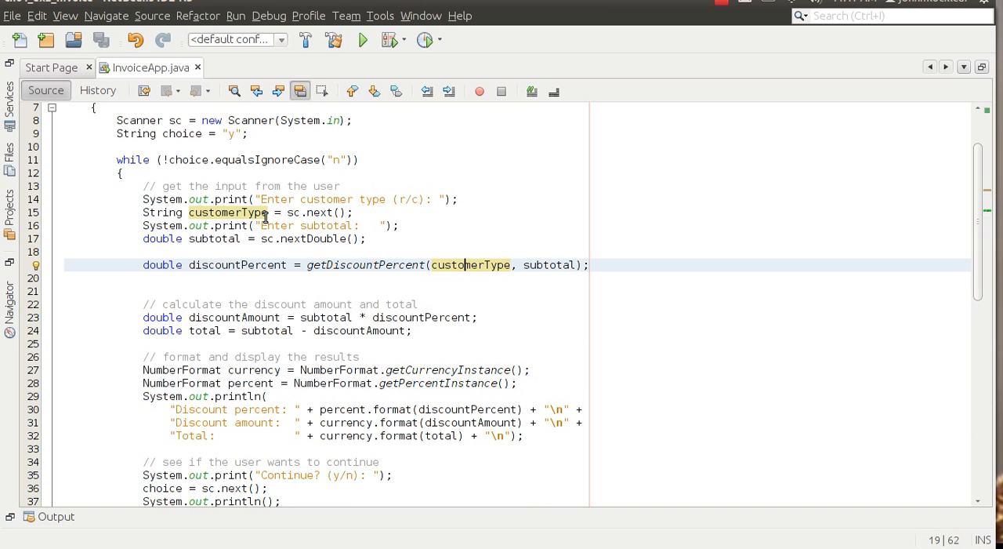
click(213, 238)
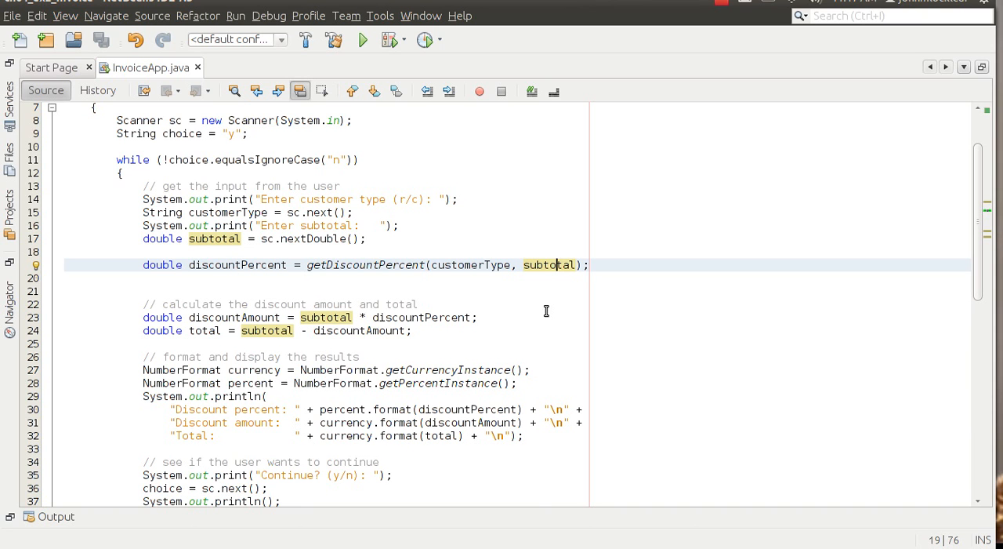
scroll(down, 3)
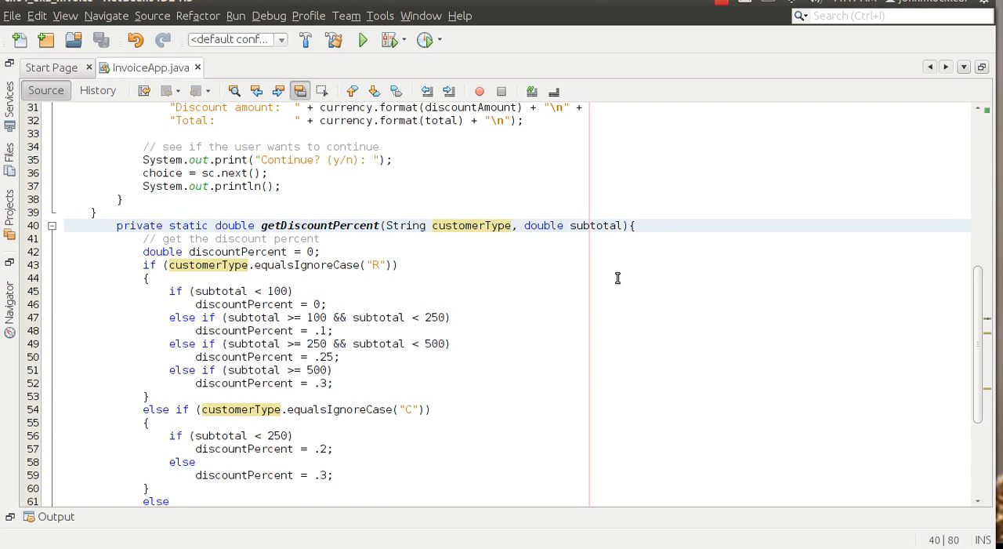
- Add 'return discountPercent;' at the end of getDiscountPercent
click(595, 226)
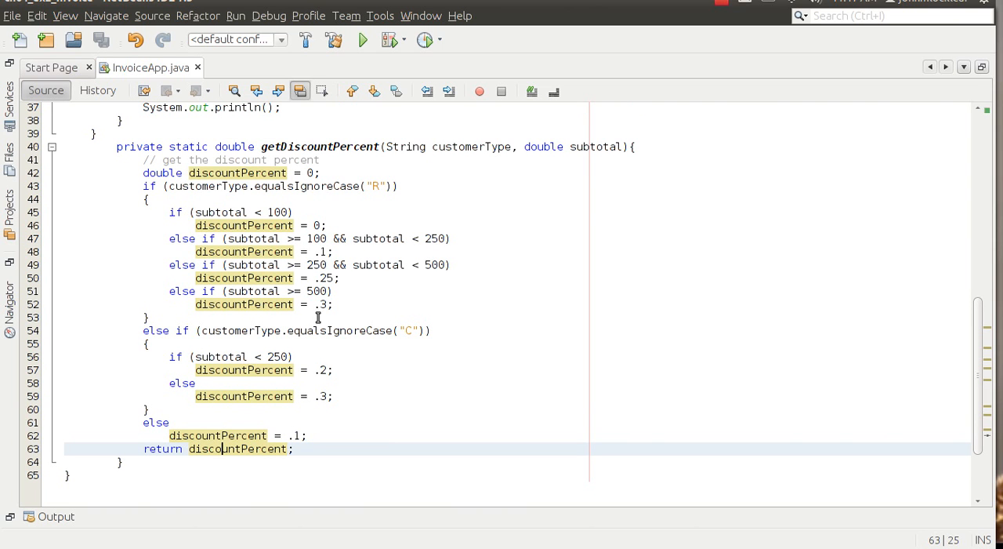
mouse_move(433, 372)
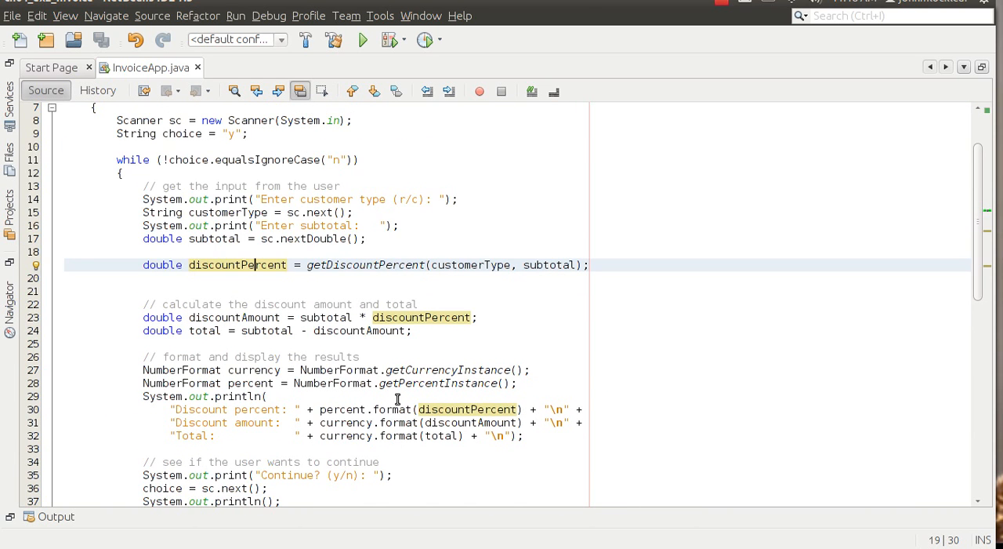
scroll(up, 3)
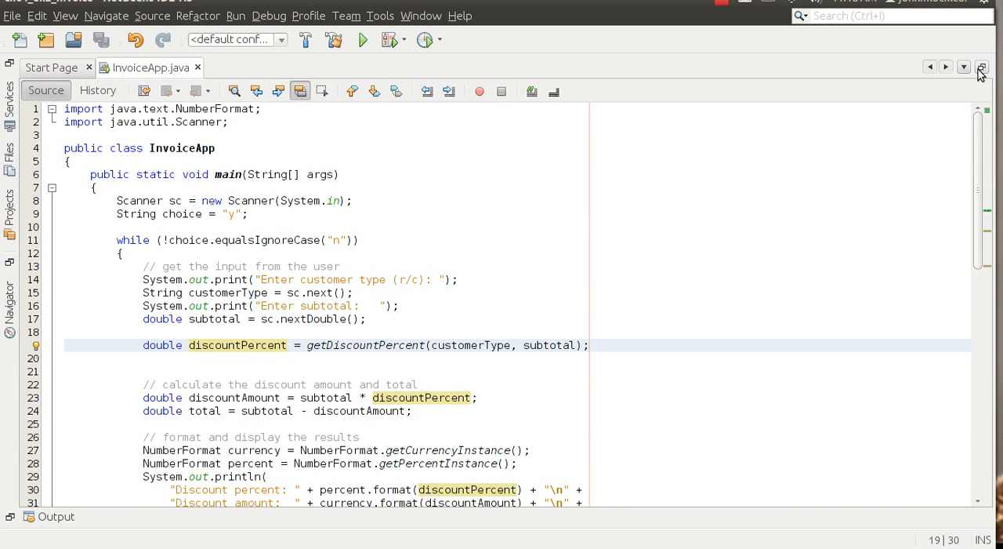
scroll(down, 3)
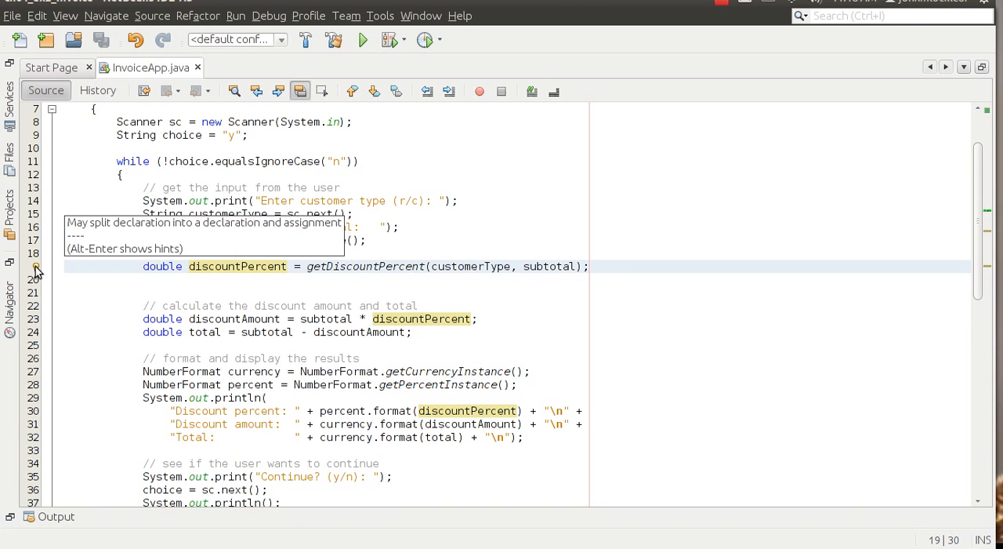
click(254, 267)
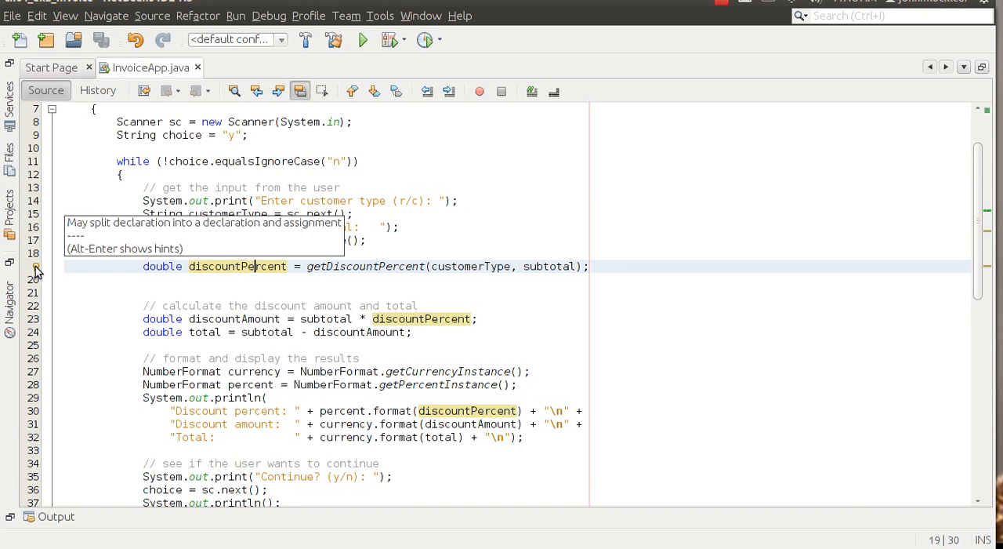
mouse_move(34, 273)
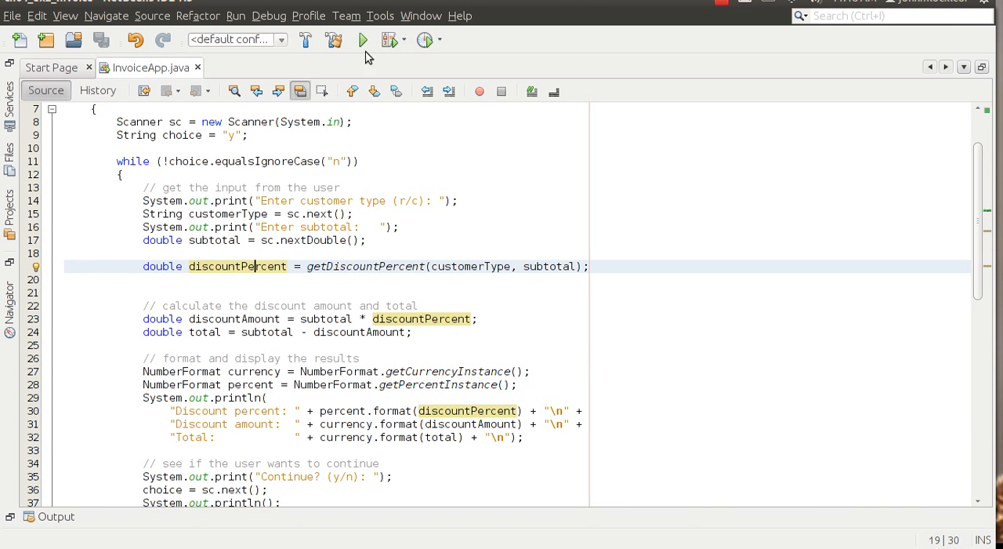
- Run the refactored InvoiceApp with r and 550, get 30% off ($165.00, $385.00 total), answer n
click(363, 41)
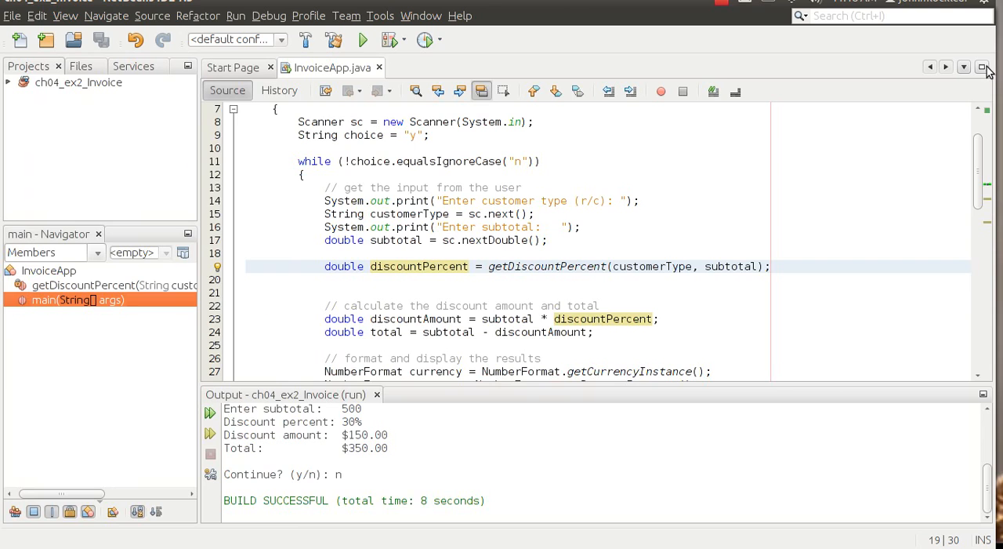
click(362, 40)
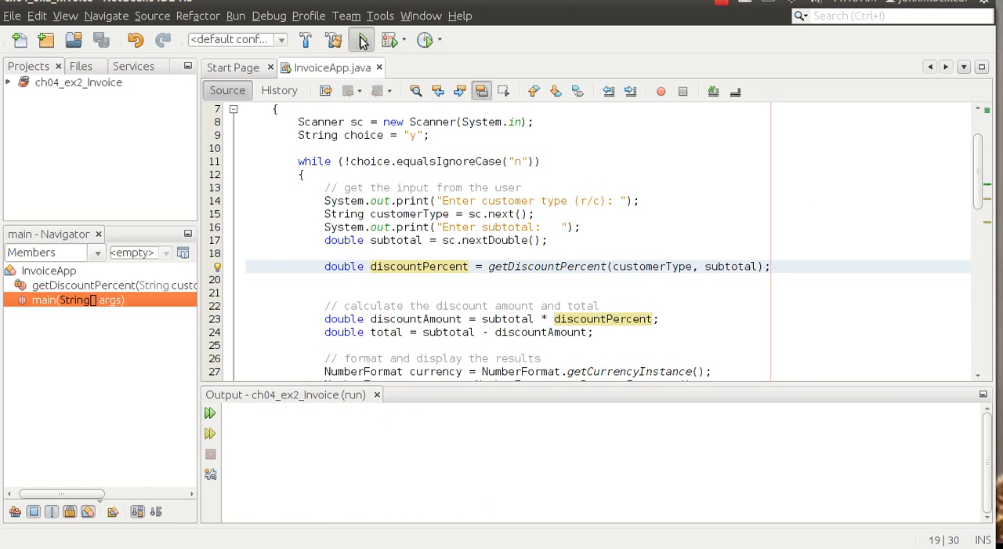
click(361, 39)
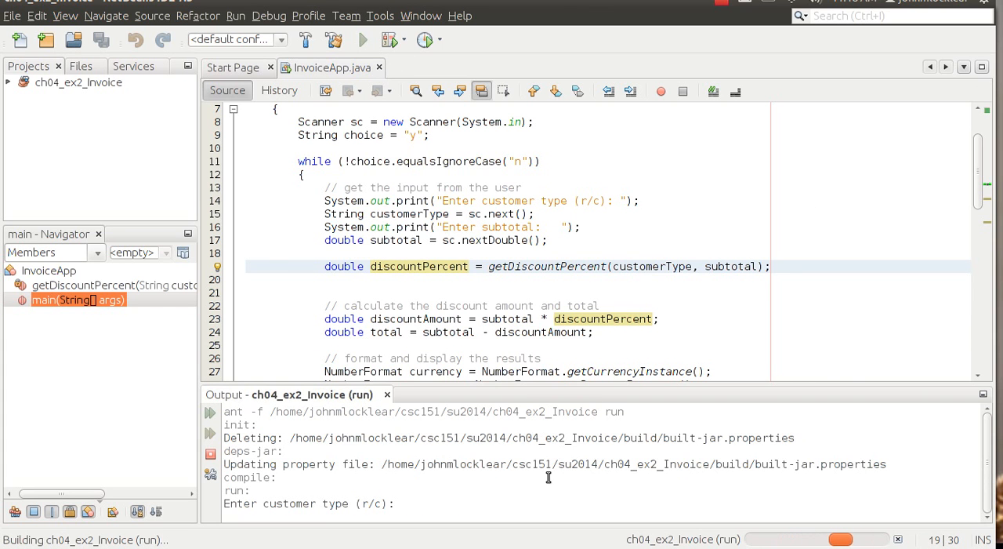
text(r)
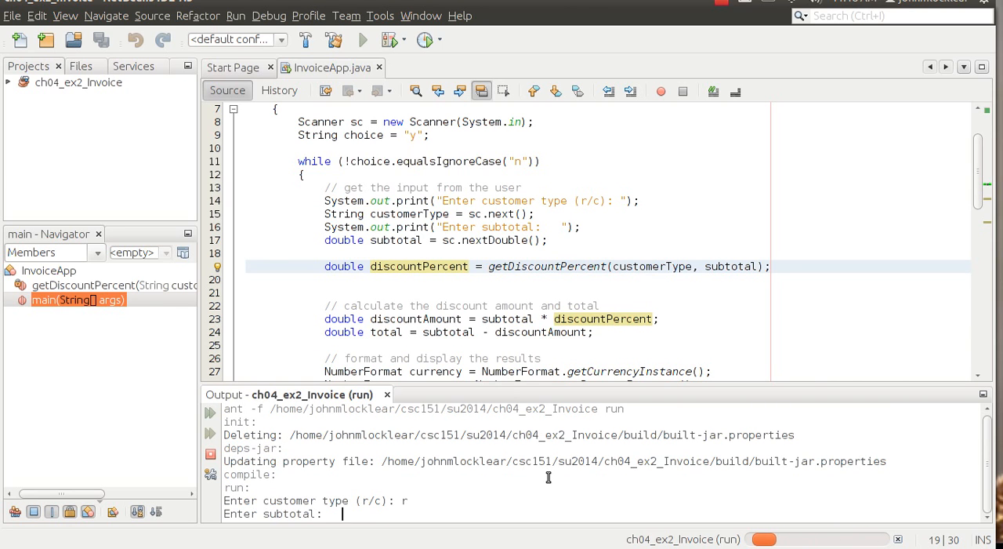
text(550)
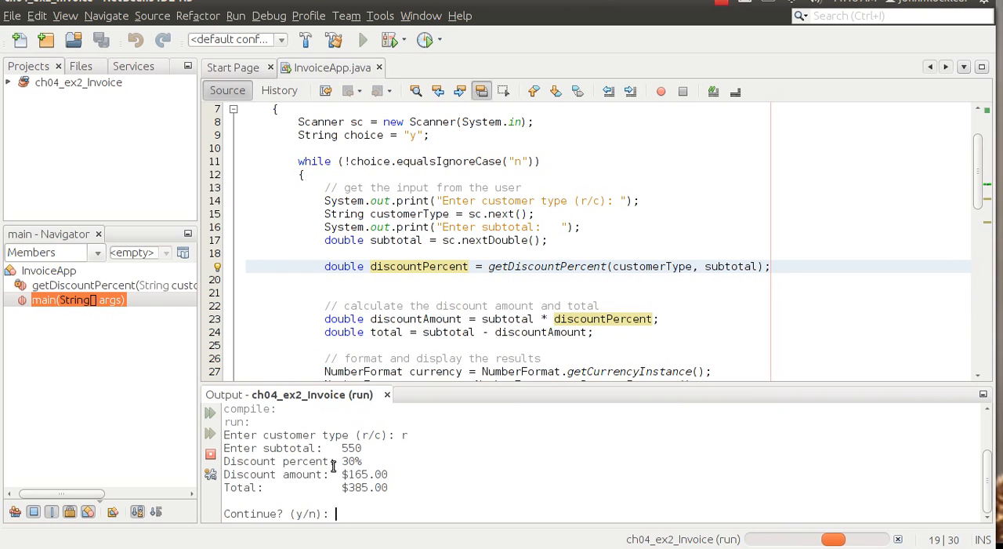
mouse_move(430, 482)
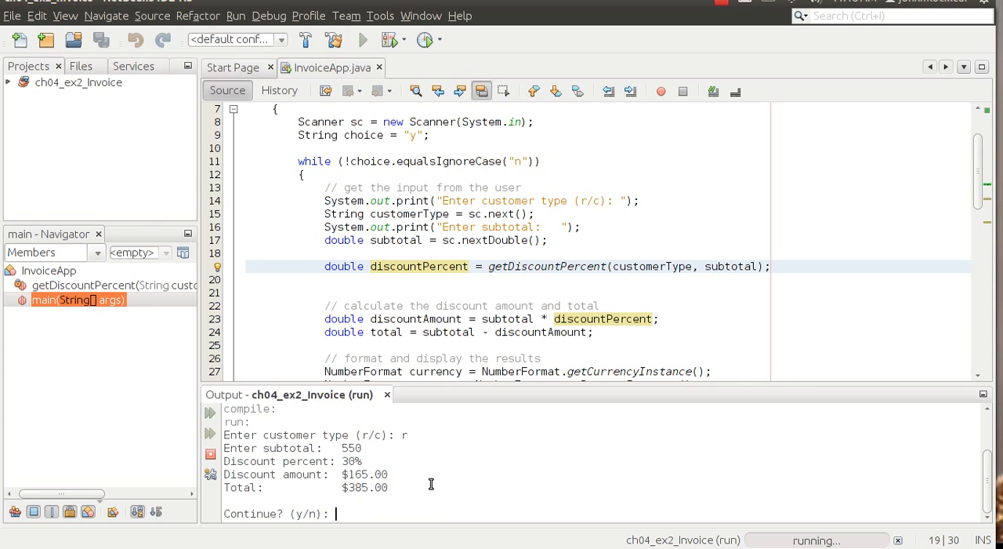
text(n)
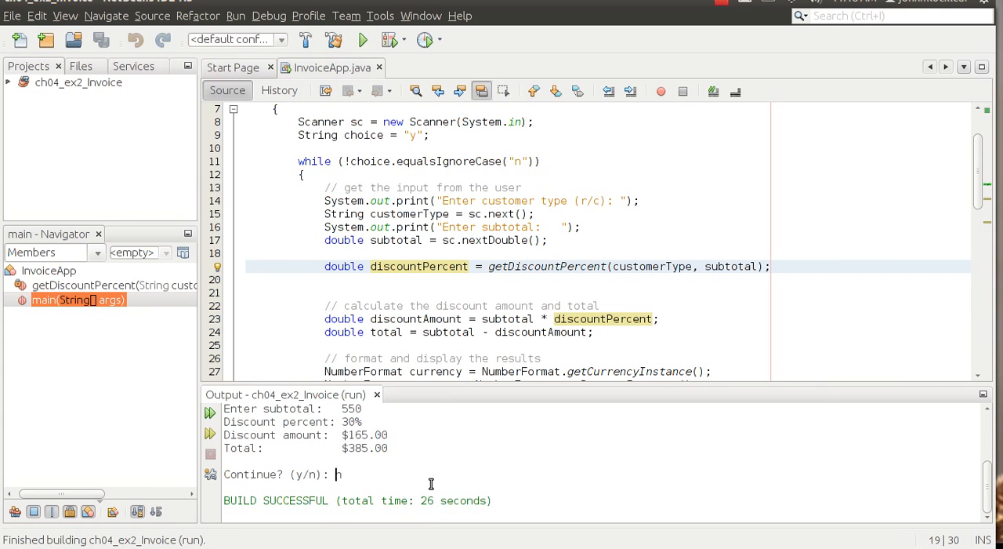
mouse_move(591, 194)
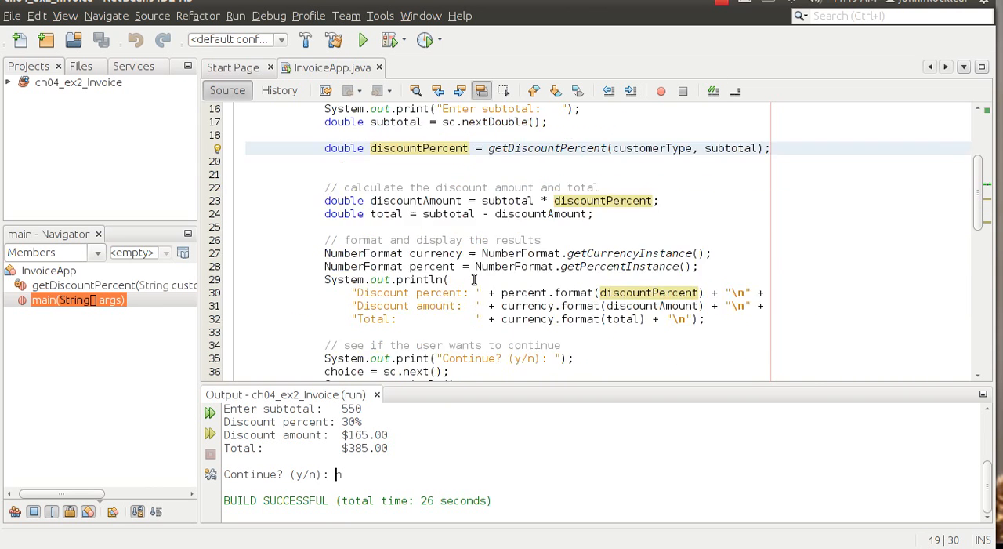
scroll(down, 3)
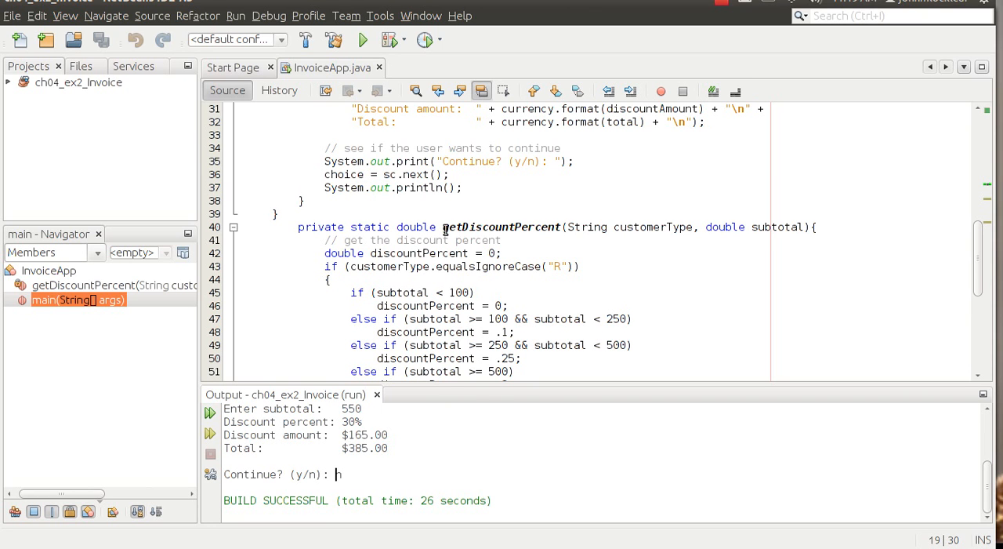
mouse_move(445, 232)
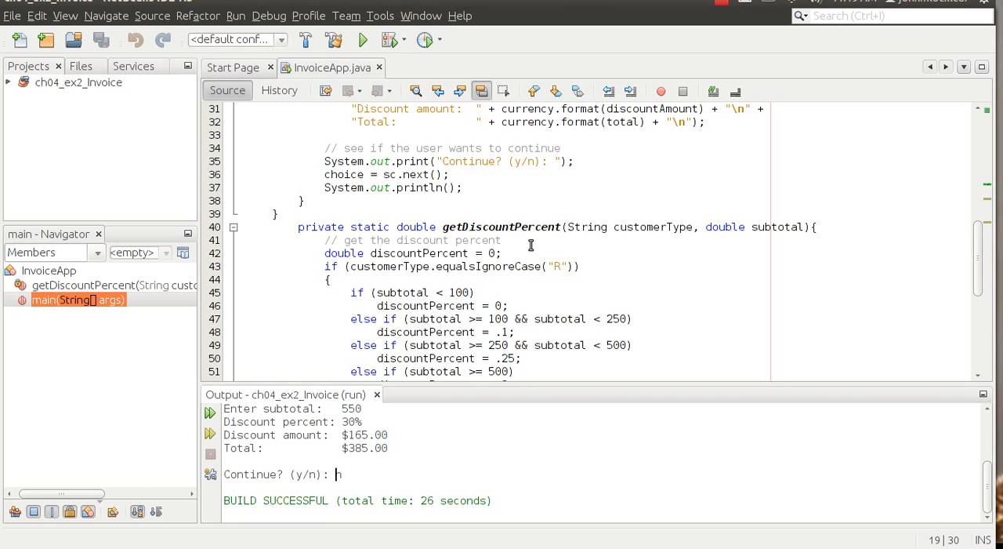
mouse_move(357, 239)
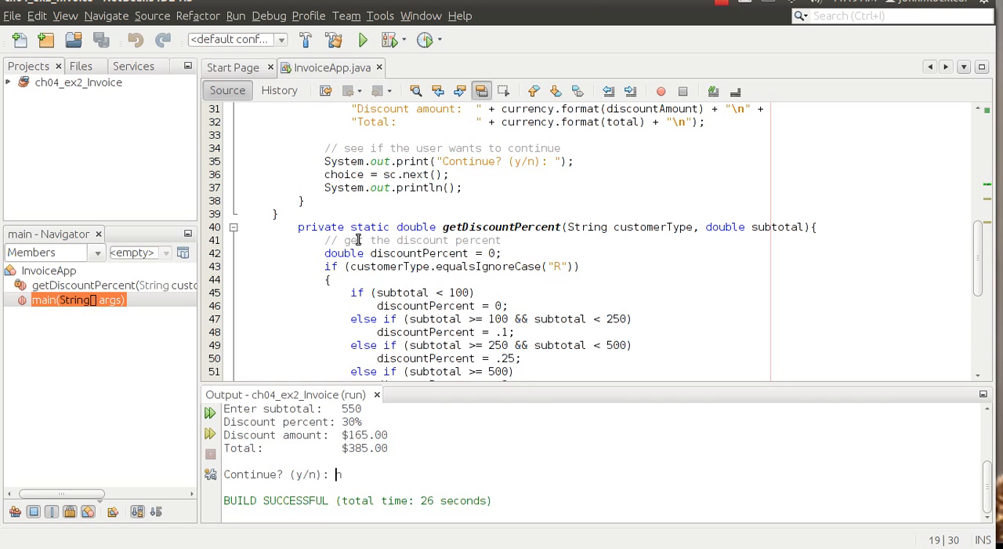
scroll(down, 3)
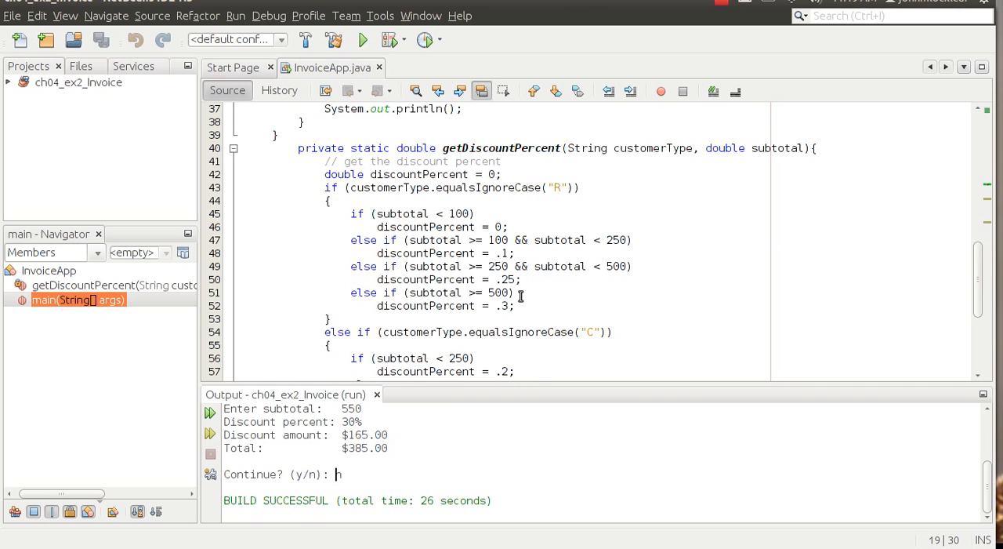
scroll(down, 3)
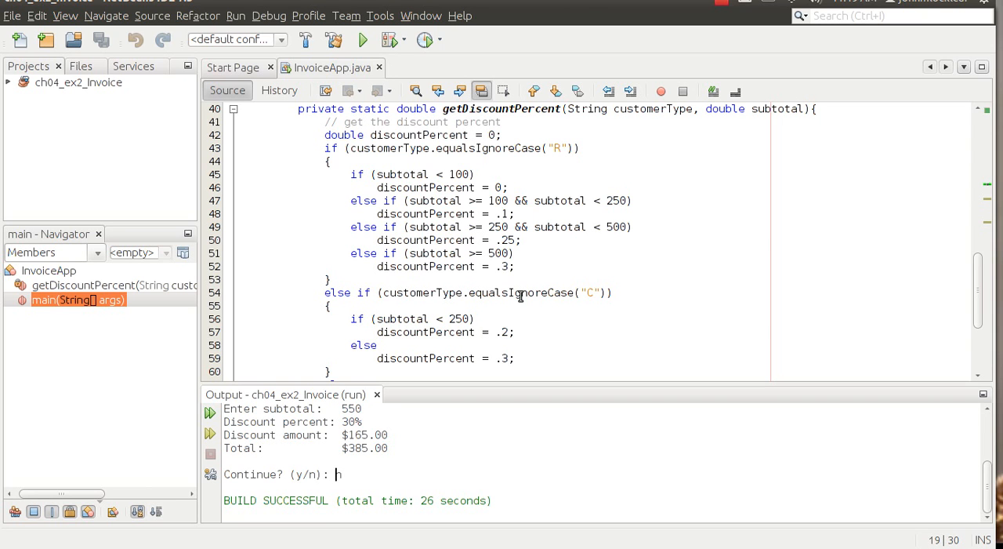
mouse_move(540, 395)
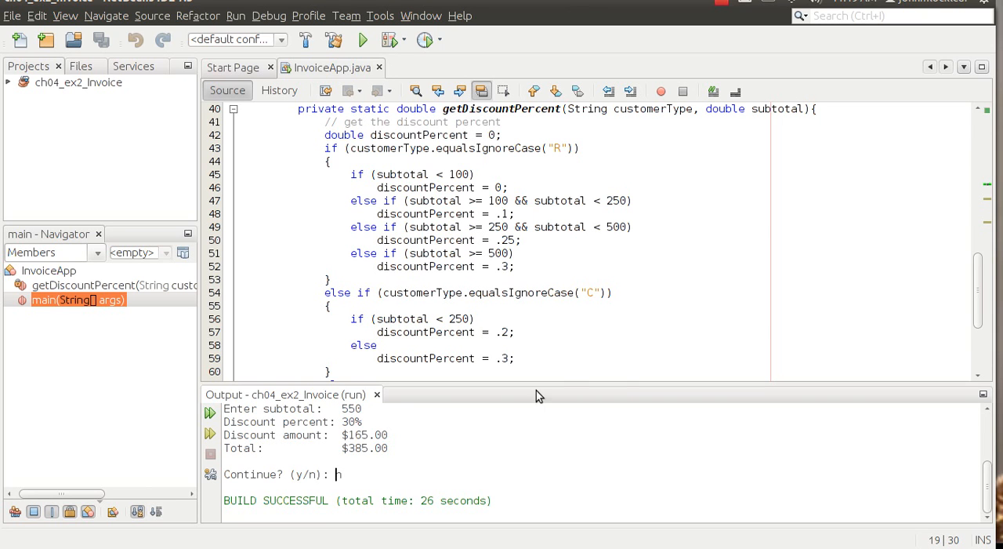